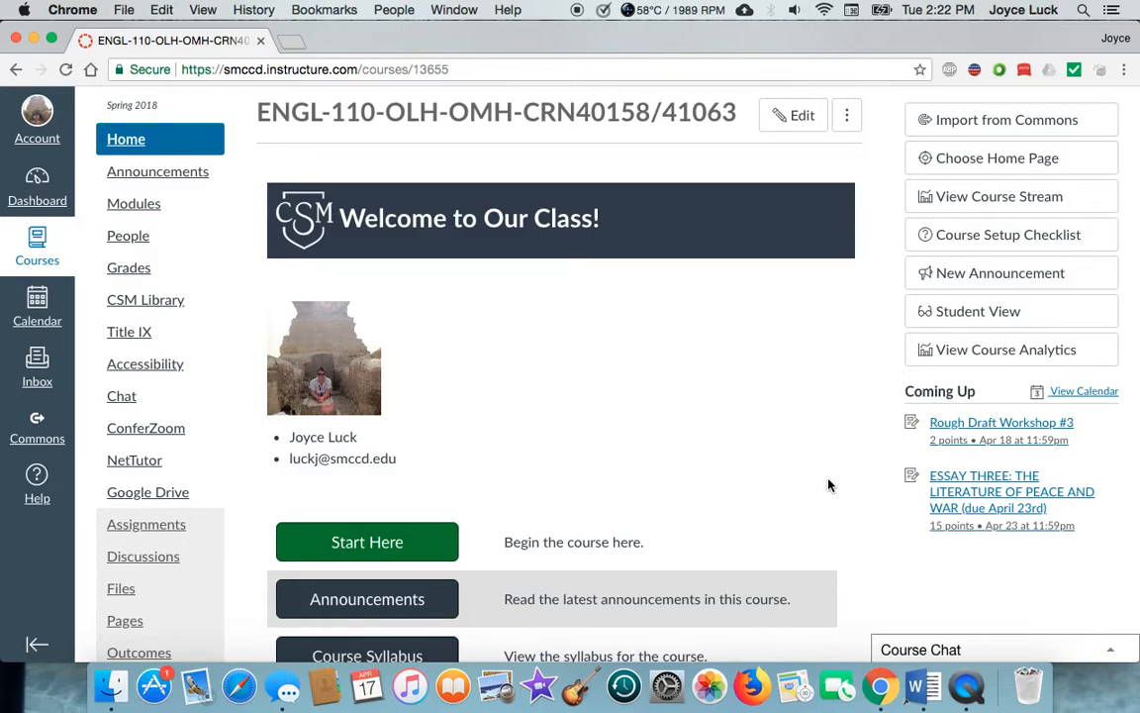
{"action": "mouse_move", "coordinate": [901, 434]}
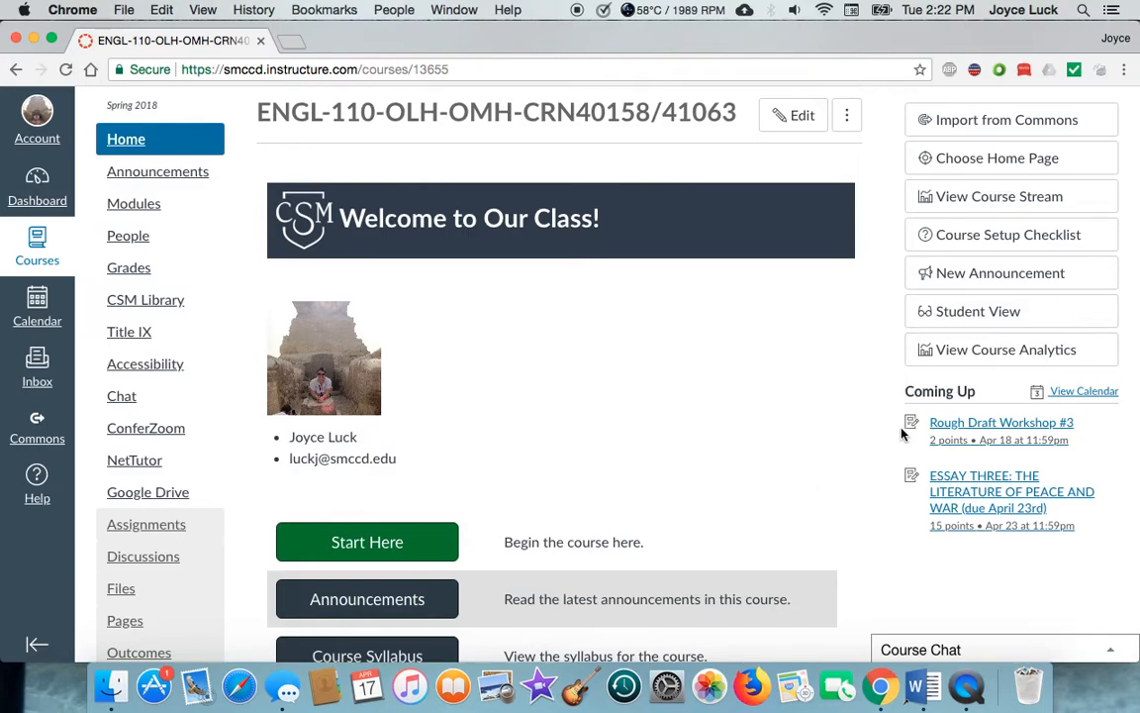
{"action": "mouse_move", "coordinate": [840, 382]}
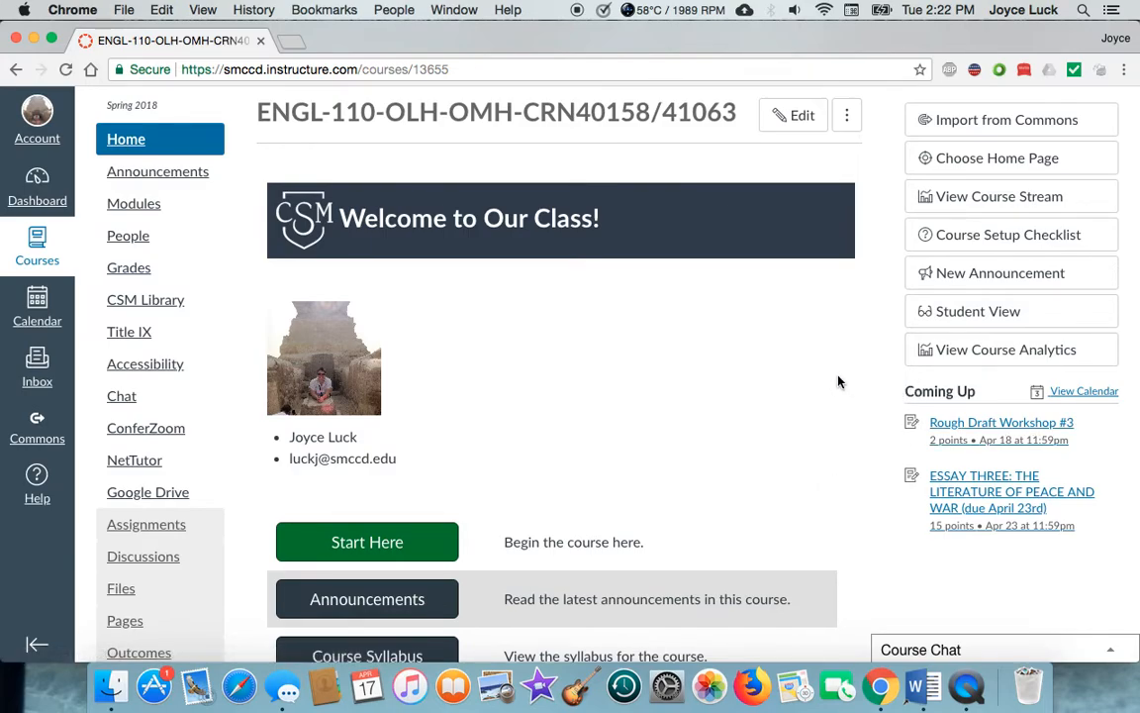
{"action": "mouse_move", "coordinate": [974, 311]}
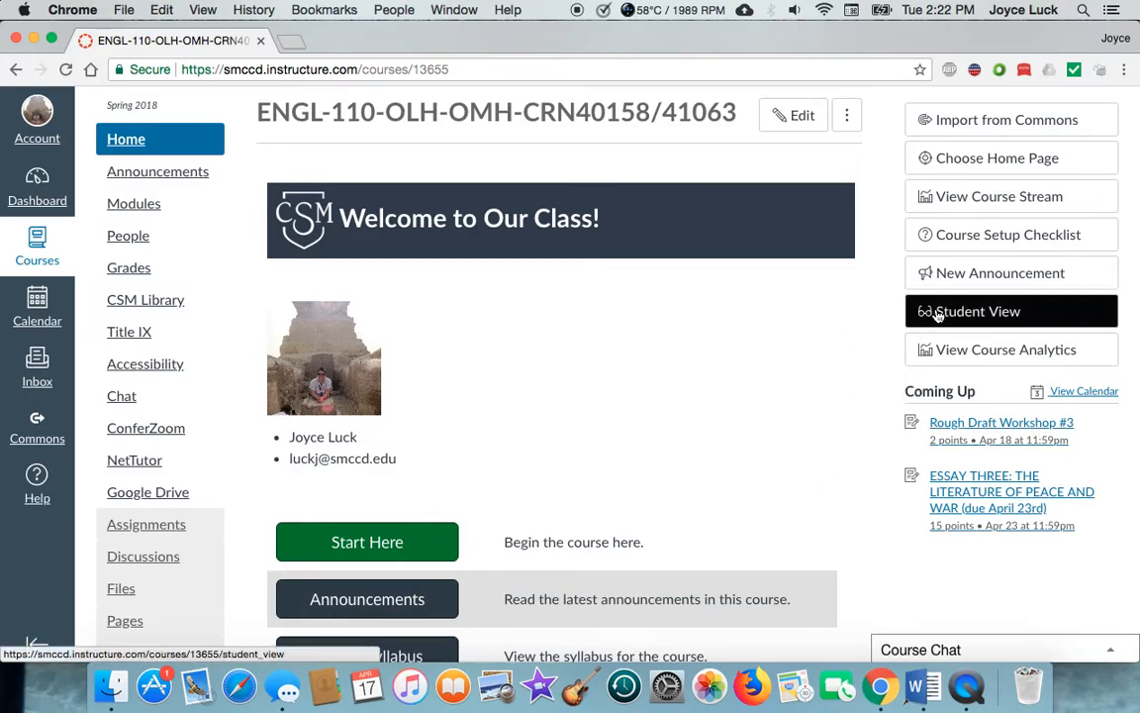
Switch the ENGL-110 course into Student View from the home page sidebar.
{"action": "left_click", "coordinate": [1009, 311]}
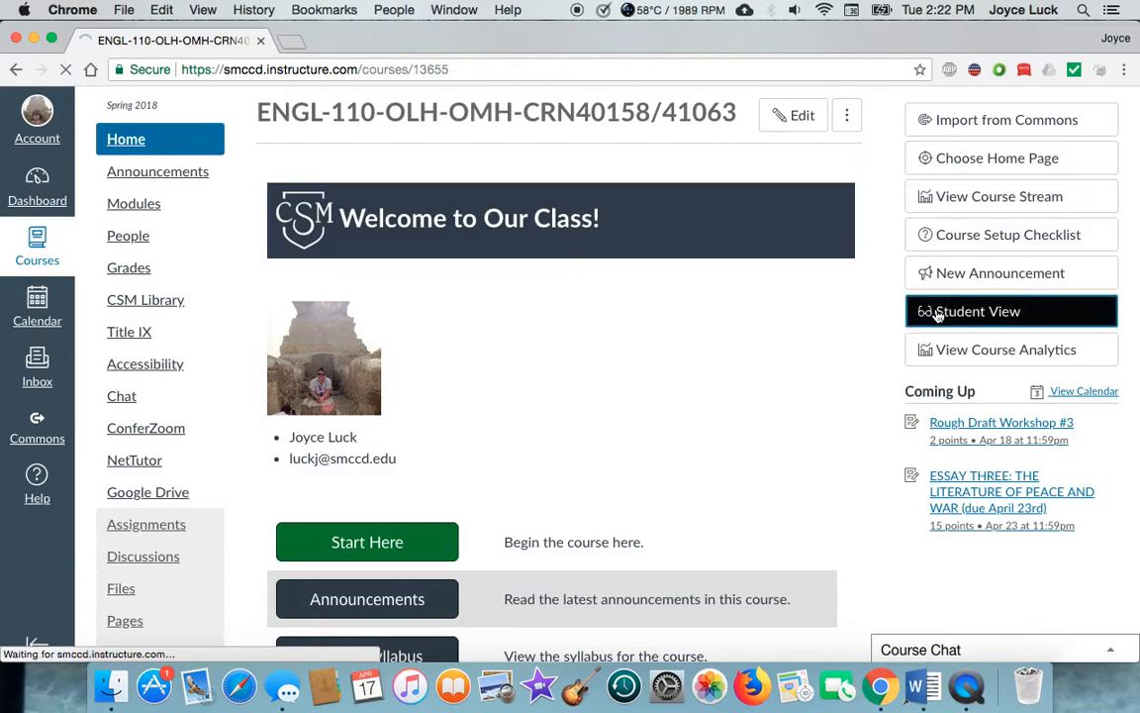
Review the Student View home page, scrolling through the To Do and Coming Up lists.
{"action": "left_click", "coordinate": [1009, 311]}
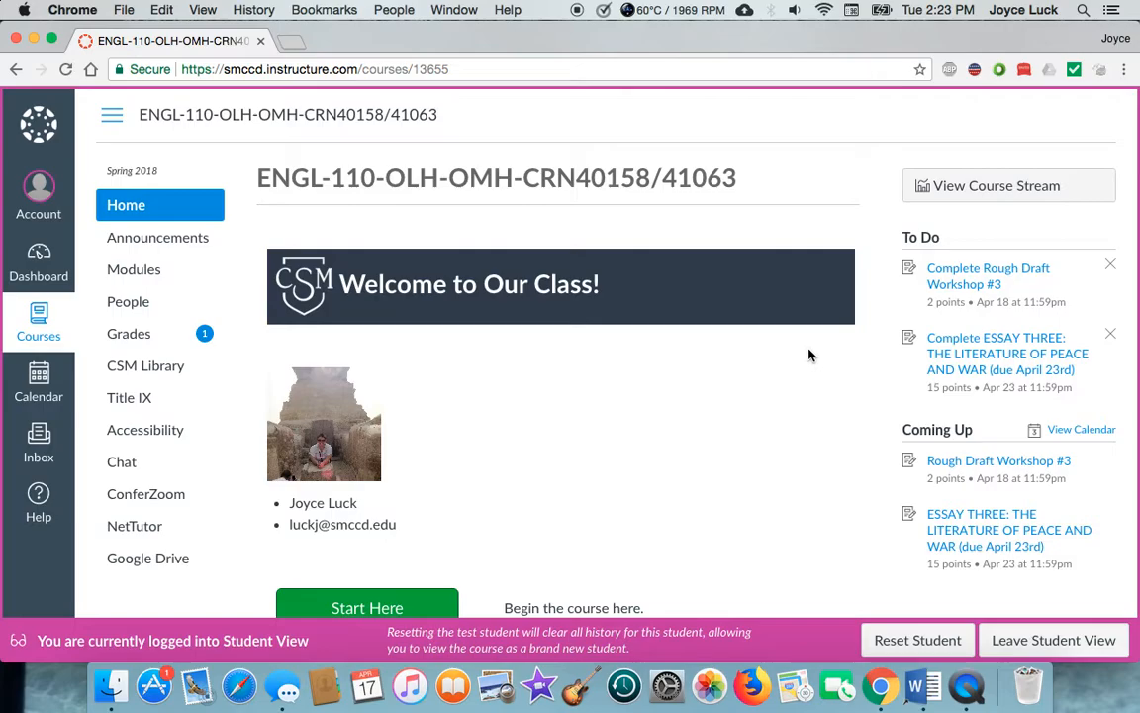
{"action": "mouse_move", "coordinate": [903, 309]}
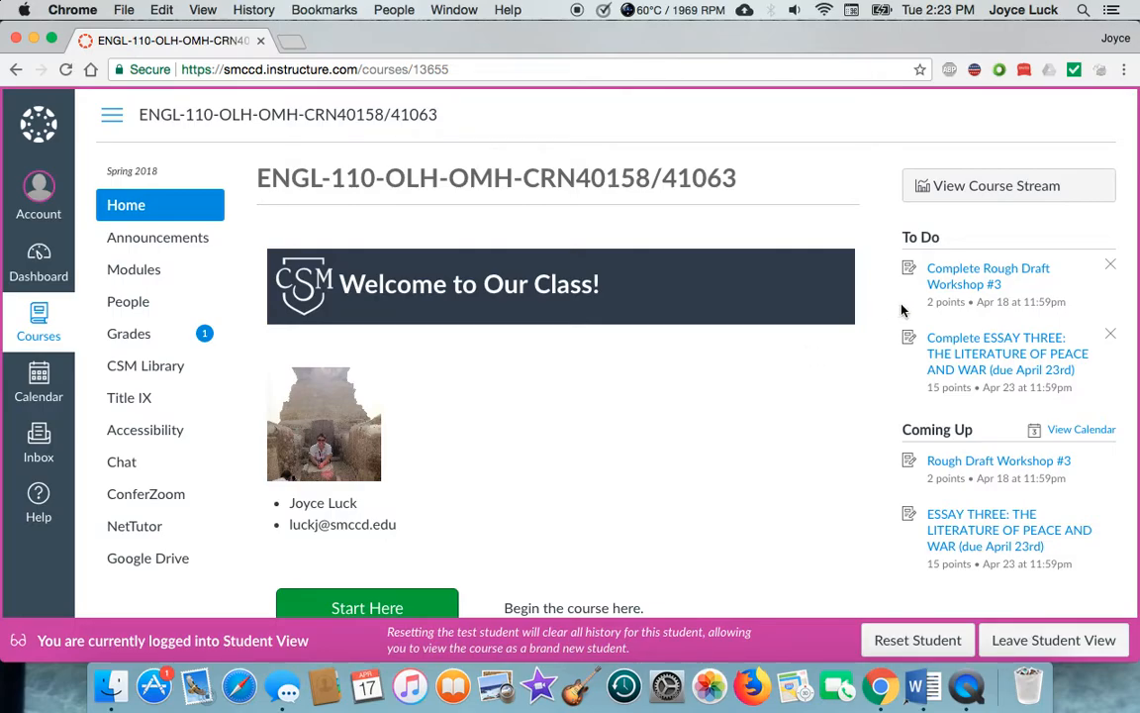
{"action": "scroll", "scroll_direction": "down", "scroll_amount": 3}
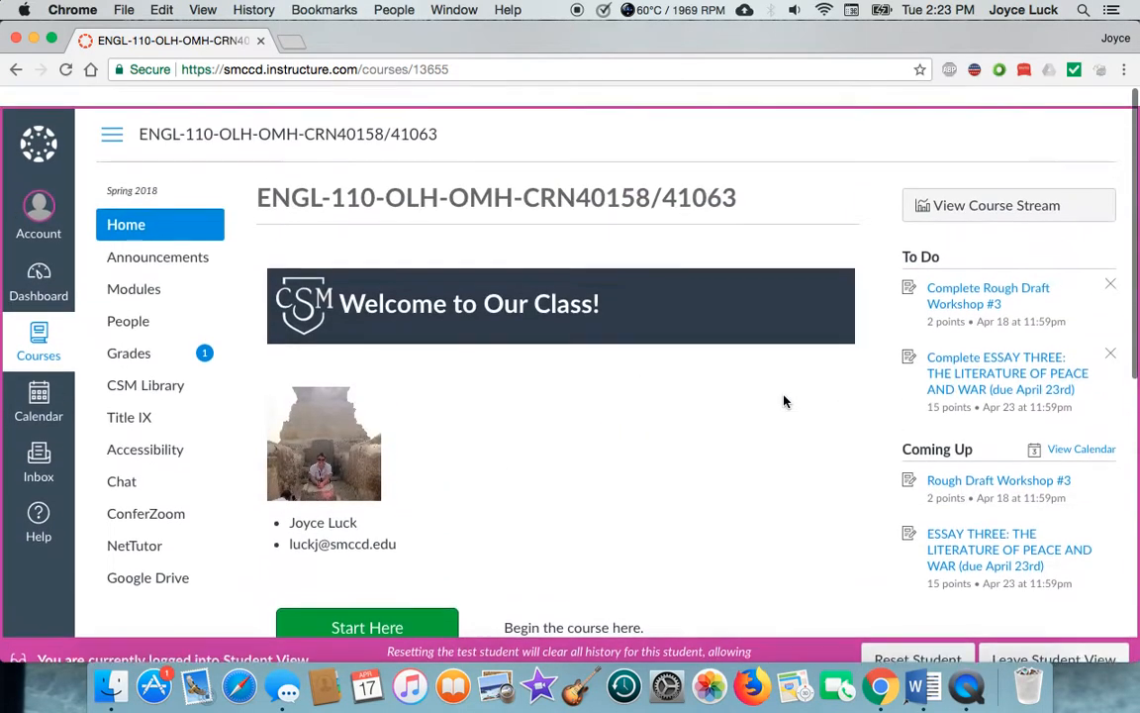
{"action": "scroll", "scroll_direction": "down", "scroll_amount": 3}
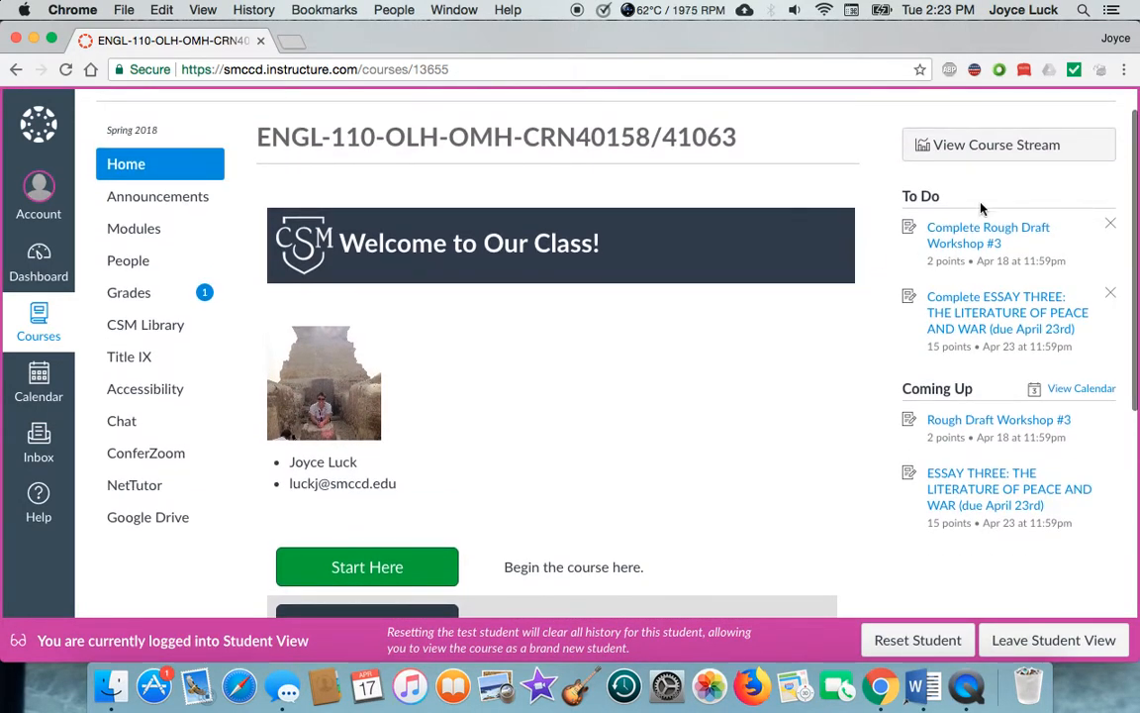
{"action": "mouse_move", "coordinate": [1046, 196]}
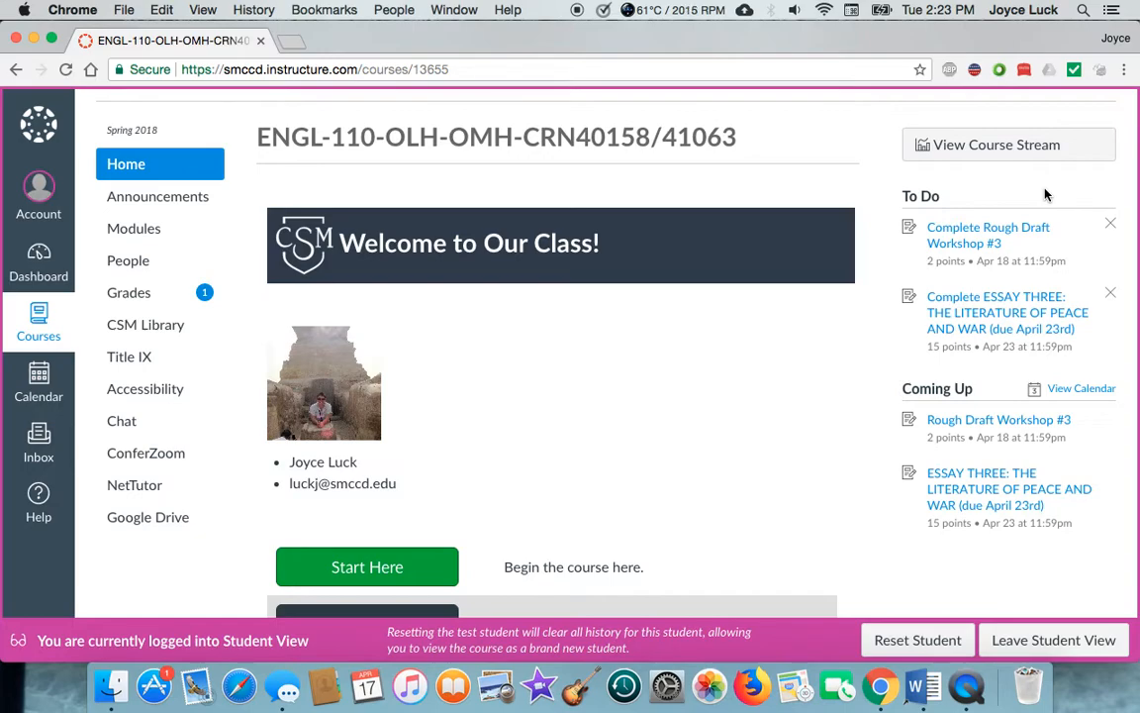
{"action": "mouse_move", "coordinate": [1004, 206]}
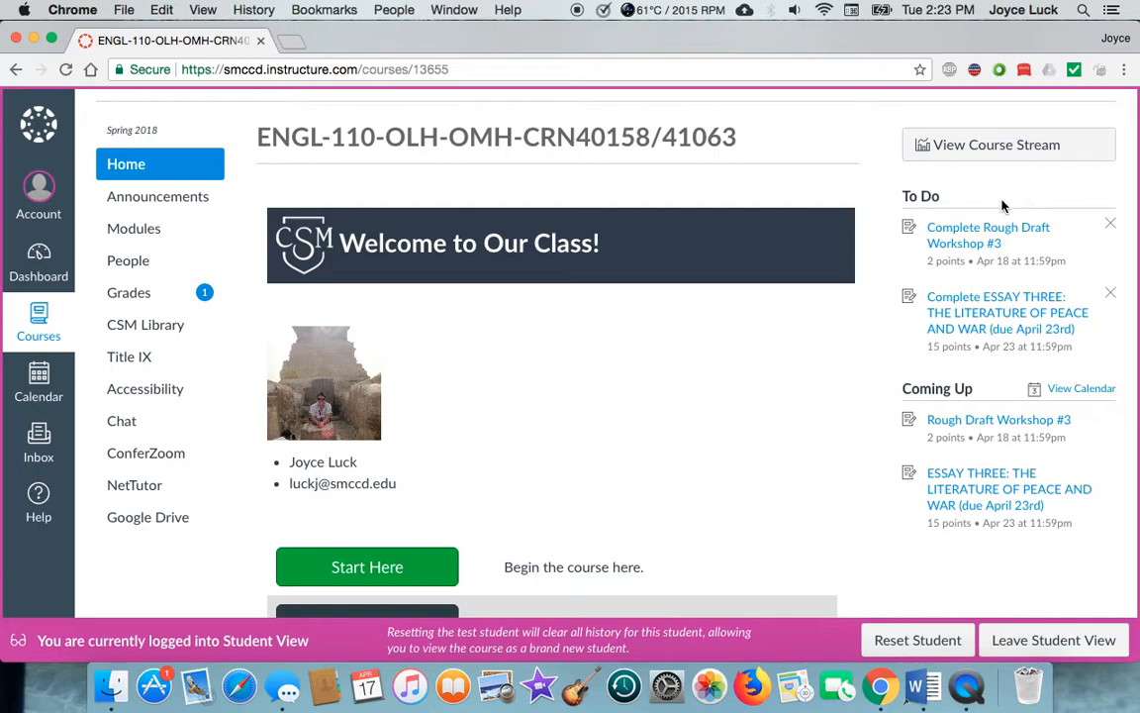
{"action": "mouse_move", "coordinate": [981, 233]}
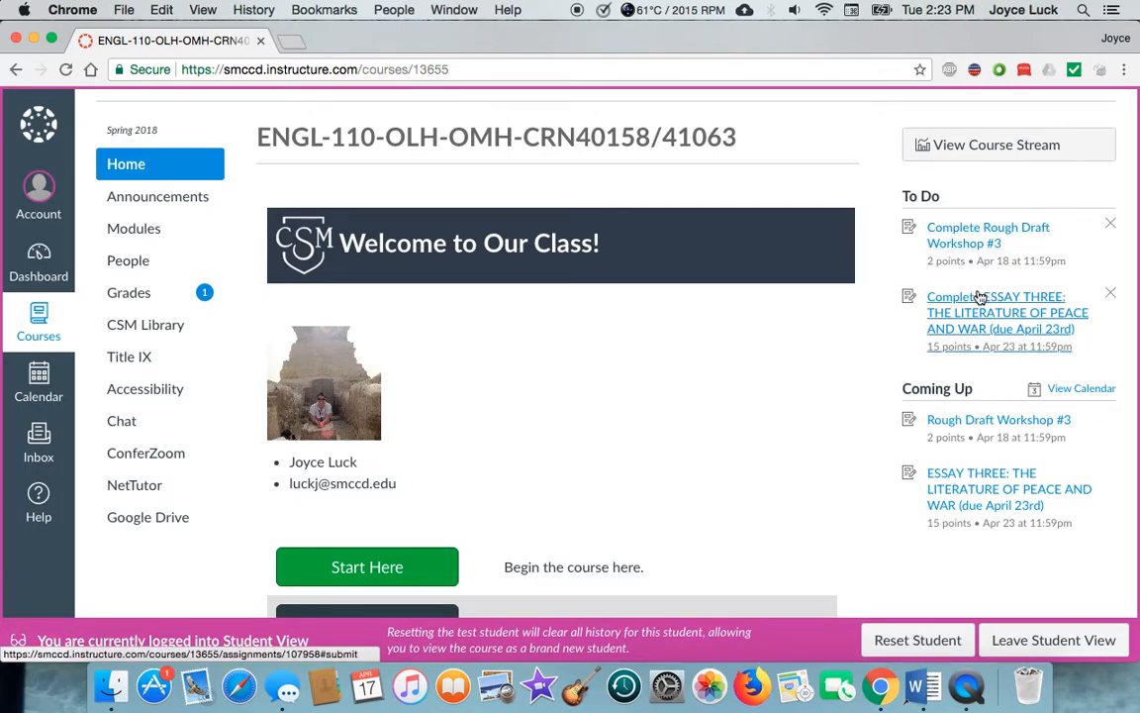
{"action": "scroll", "scroll_direction": "down", "scroll_amount": 3}
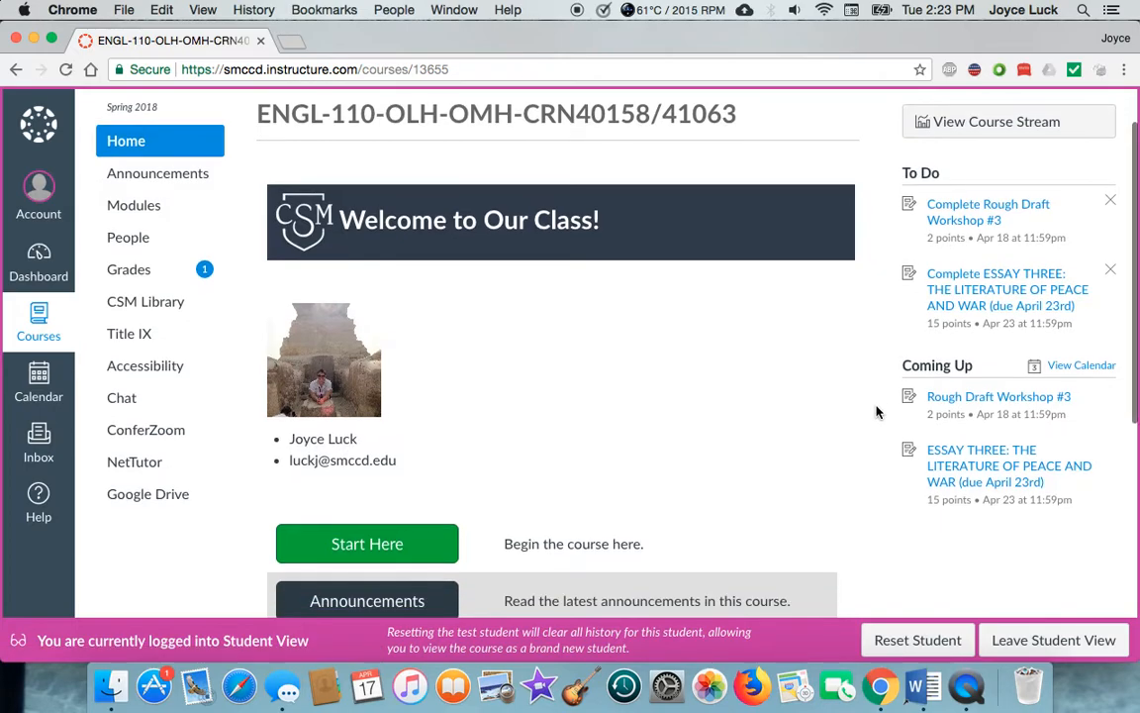
{"action": "mouse_move", "coordinate": [986, 447]}
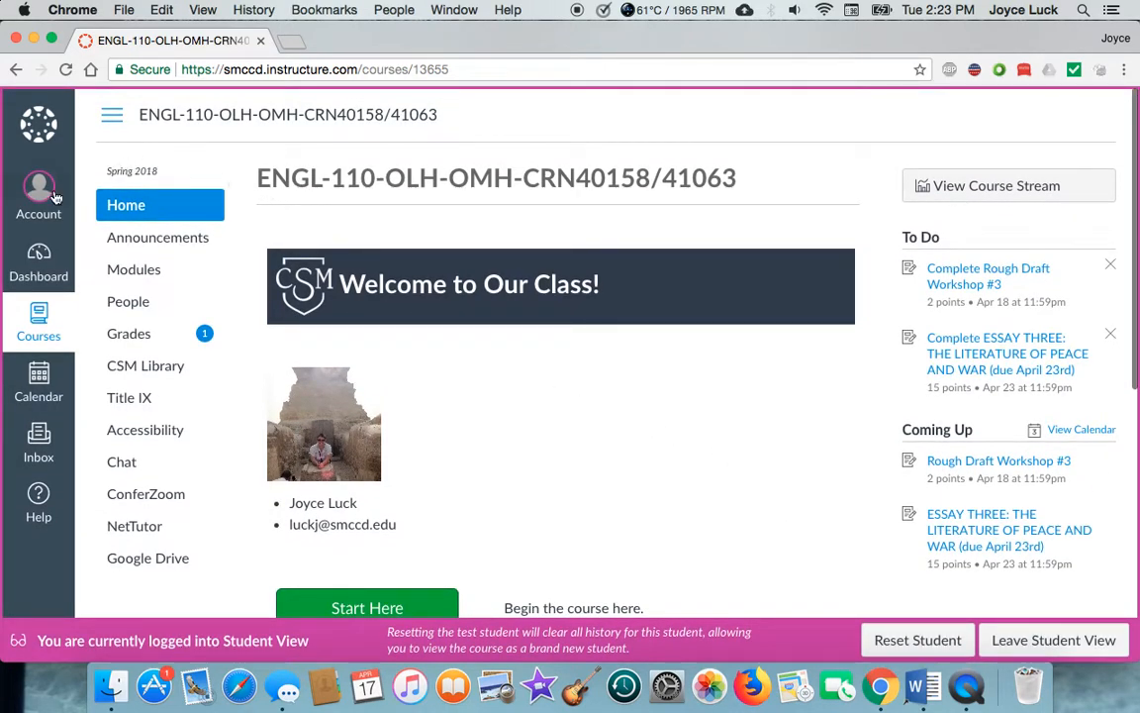
View the Test Student account tray with profile, settings and notifications, then return to the home page.
{"action": "left_click", "coordinate": [39, 194]}
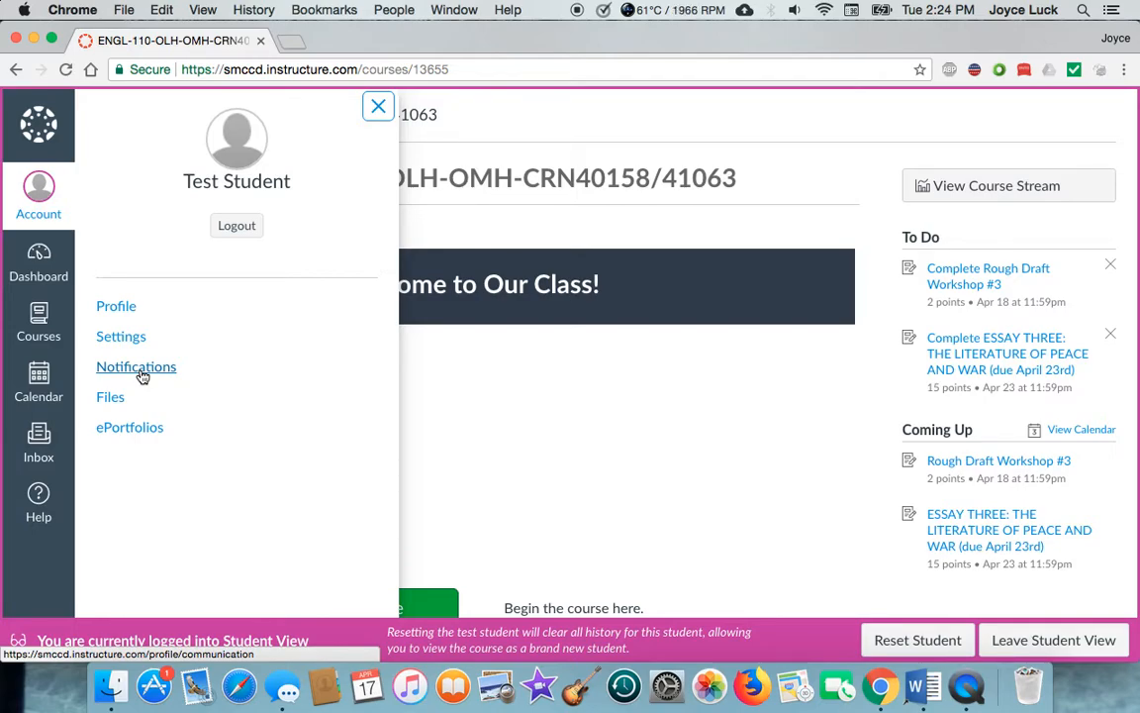
{"action": "mouse_move", "coordinate": [238, 226]}
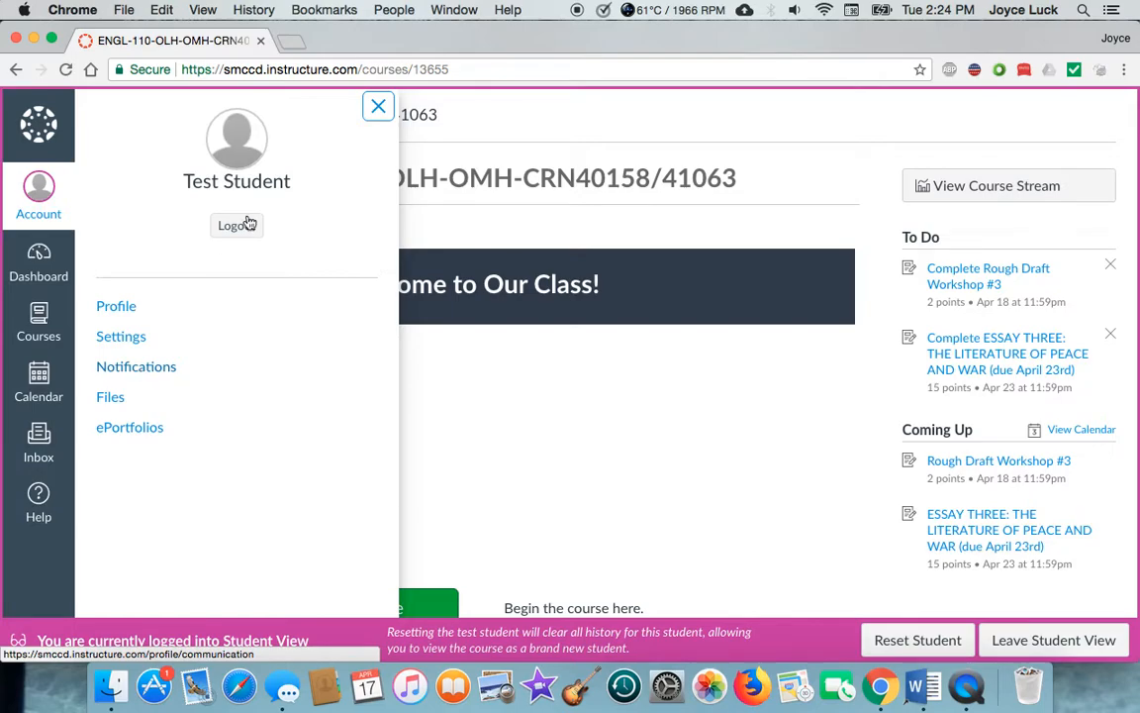
{"action": "left_click", "coordinate": [378, 107]}
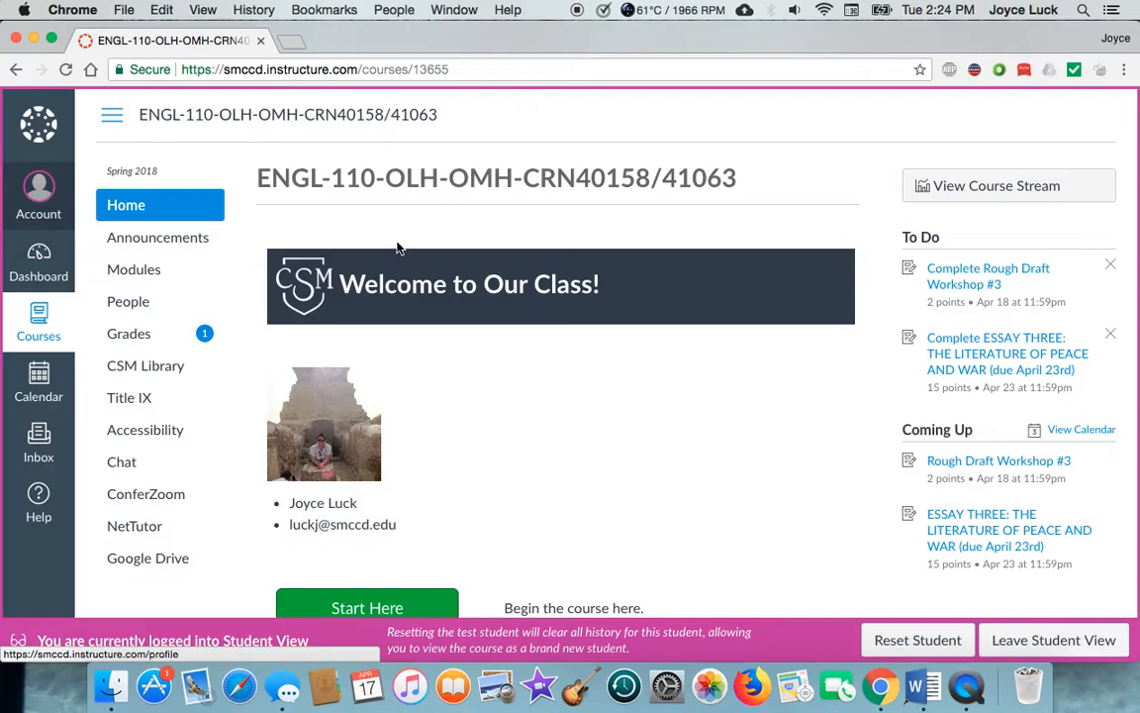
{"action": "mouse_move", "coordinate": [485, 424]}
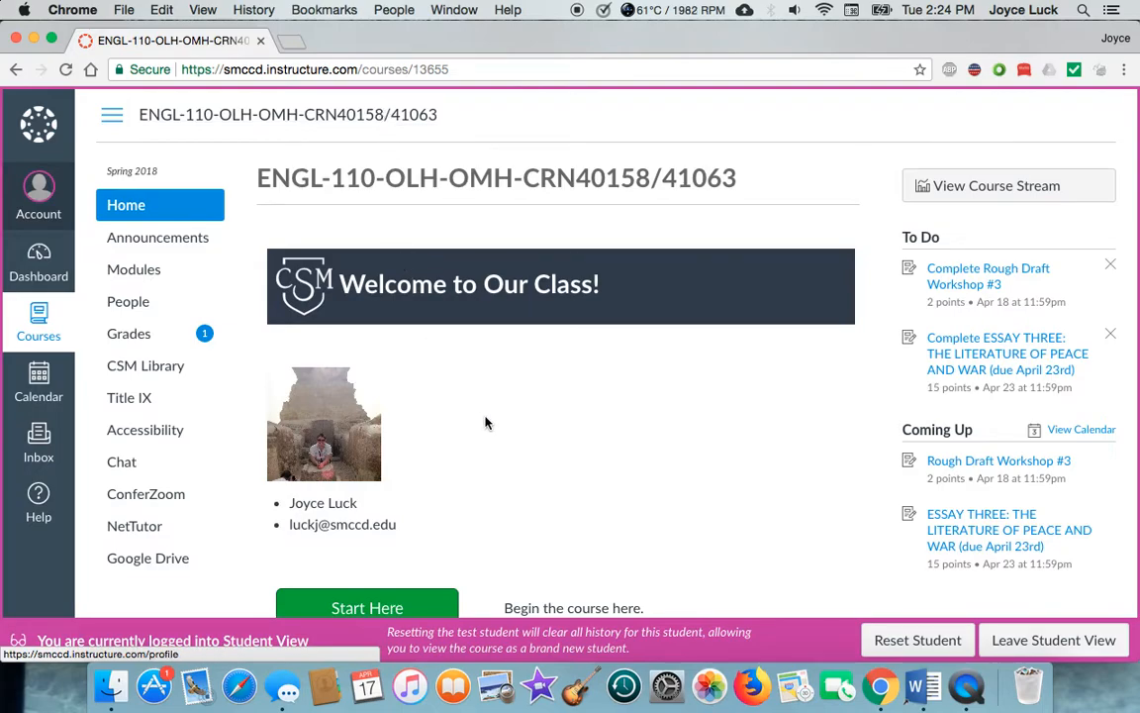
{"action": "scroll", "scroll_direction": "down", "scroll_amount": 3}
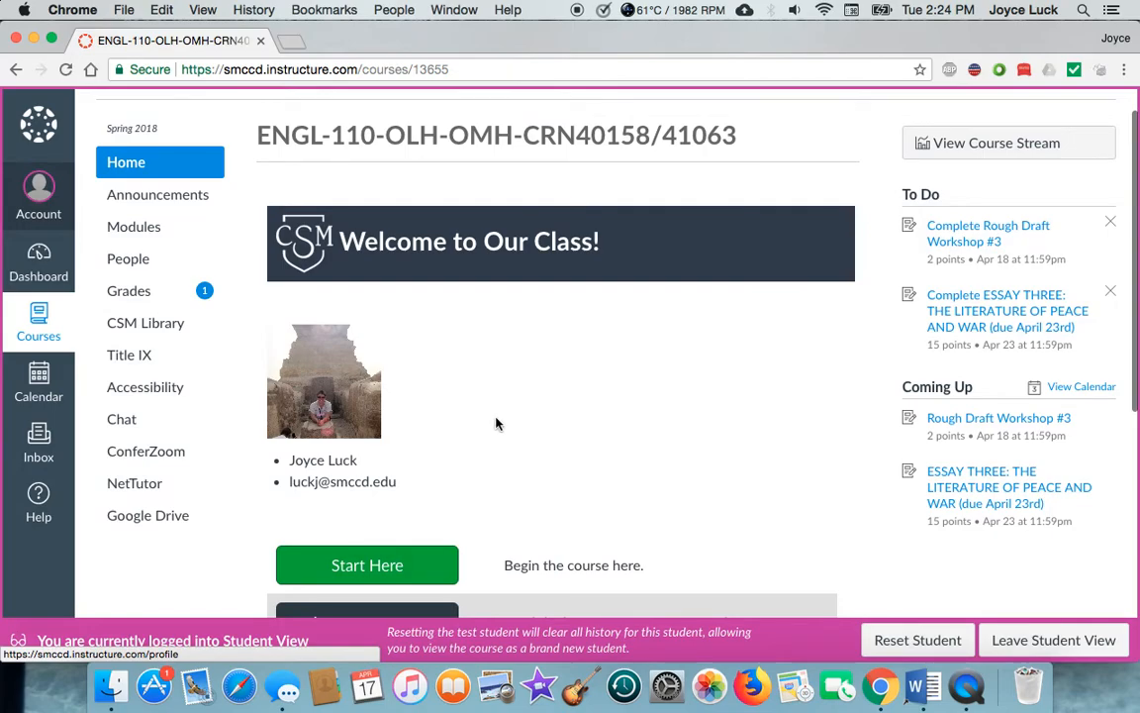
{"action": "mouse_move", "coordinate": [542, 442]}
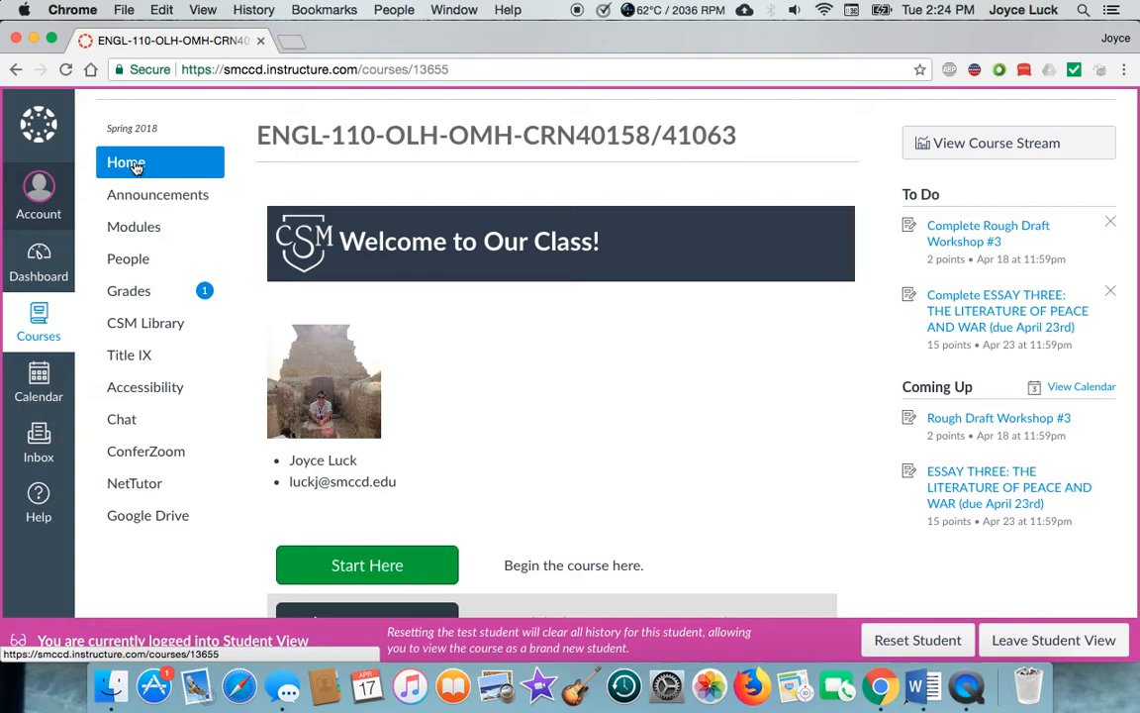
{"action": "mouse_move", "coordinate": [135, 167]}
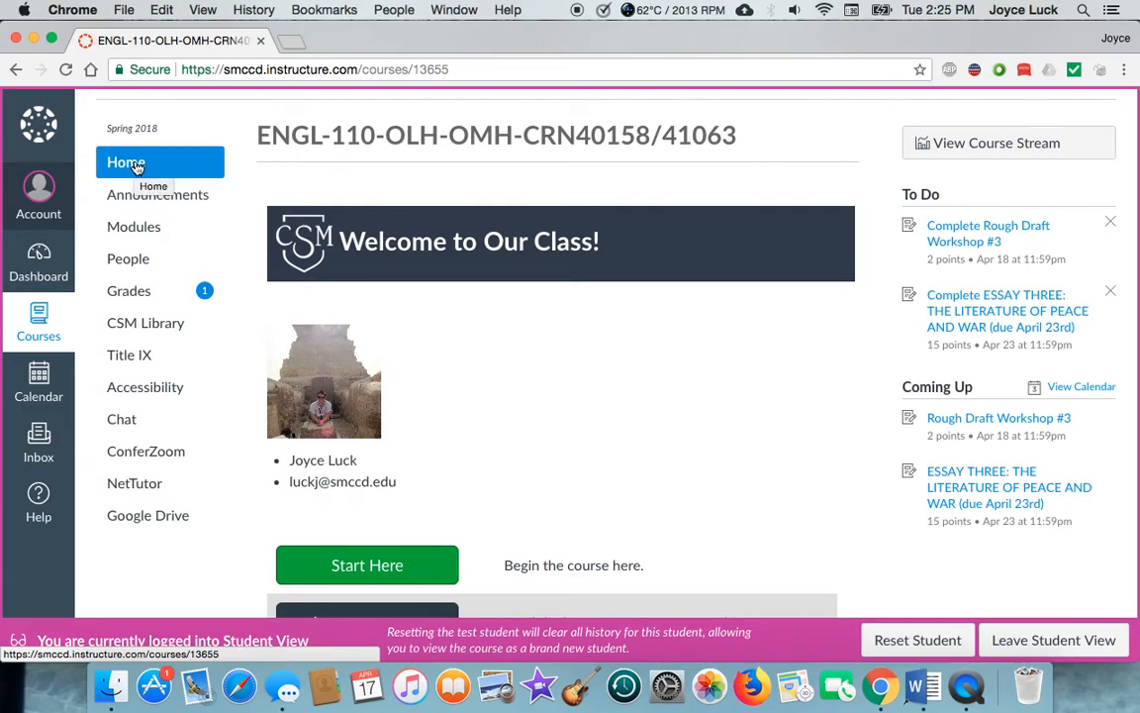
{"action": "scroll", "scroll_direction": "down", "scroll_amount": 3}
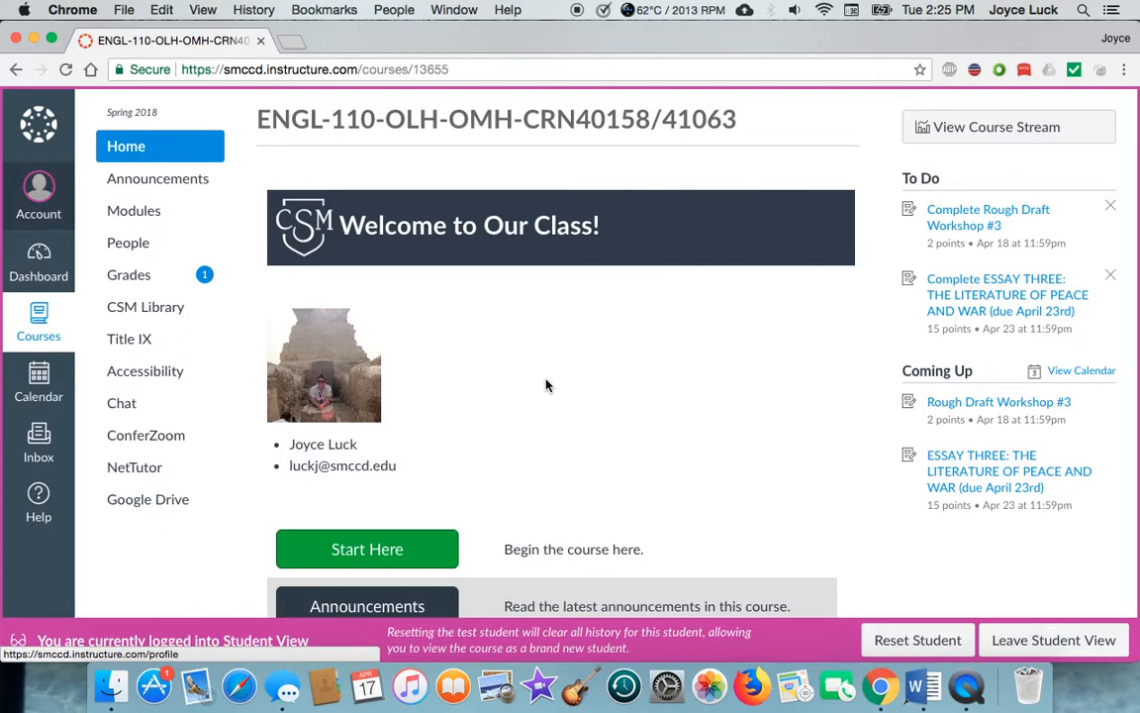
{"action": "scroll", "scroll_direction": "down", "scroll_amount": 3}
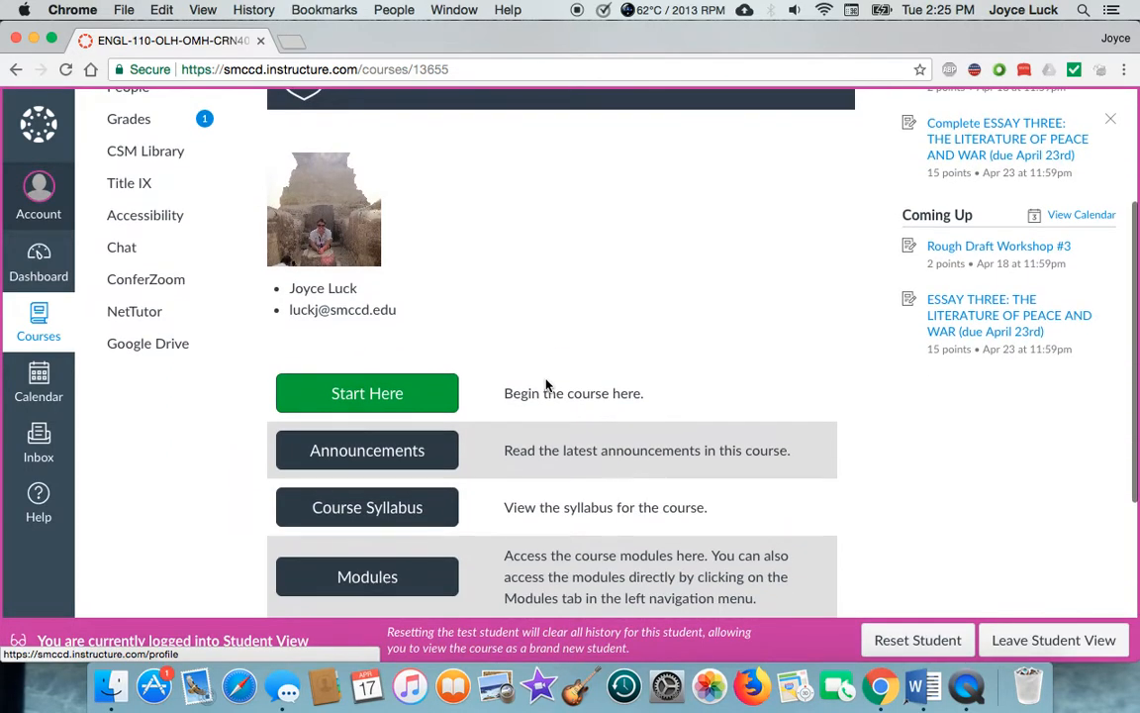
{"action": "scroll", "scroll_direction": "down", "scroll_amount": 3}
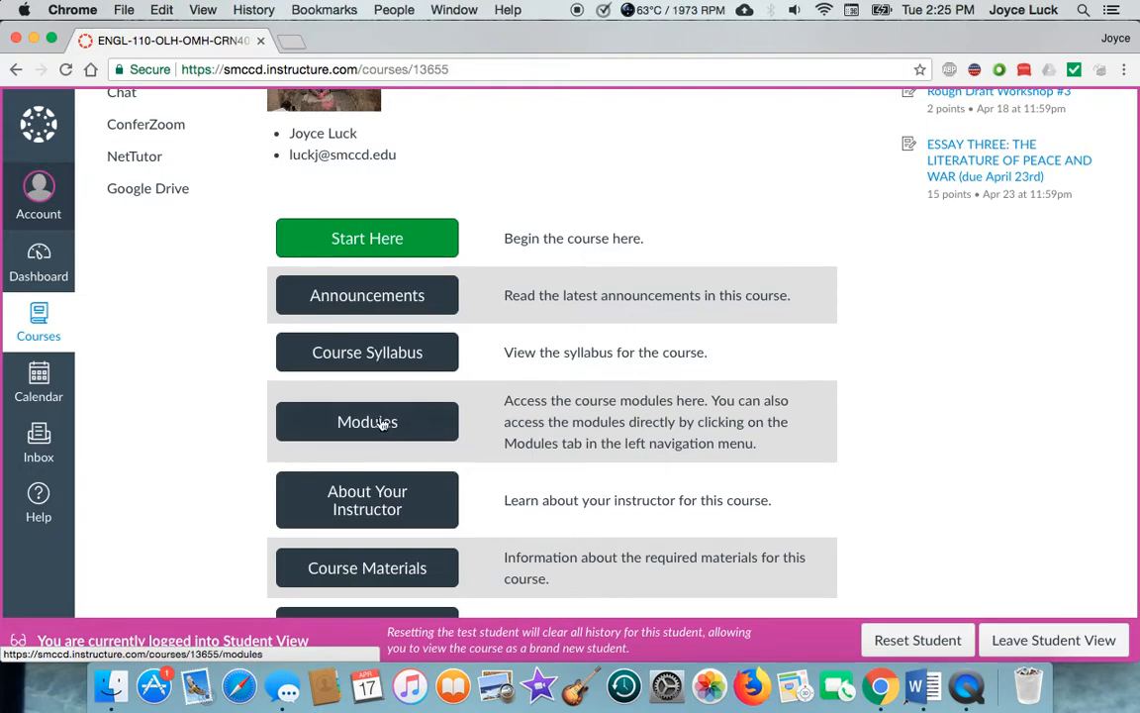
{"action": "left_click", "coordinate": [368, 422]}
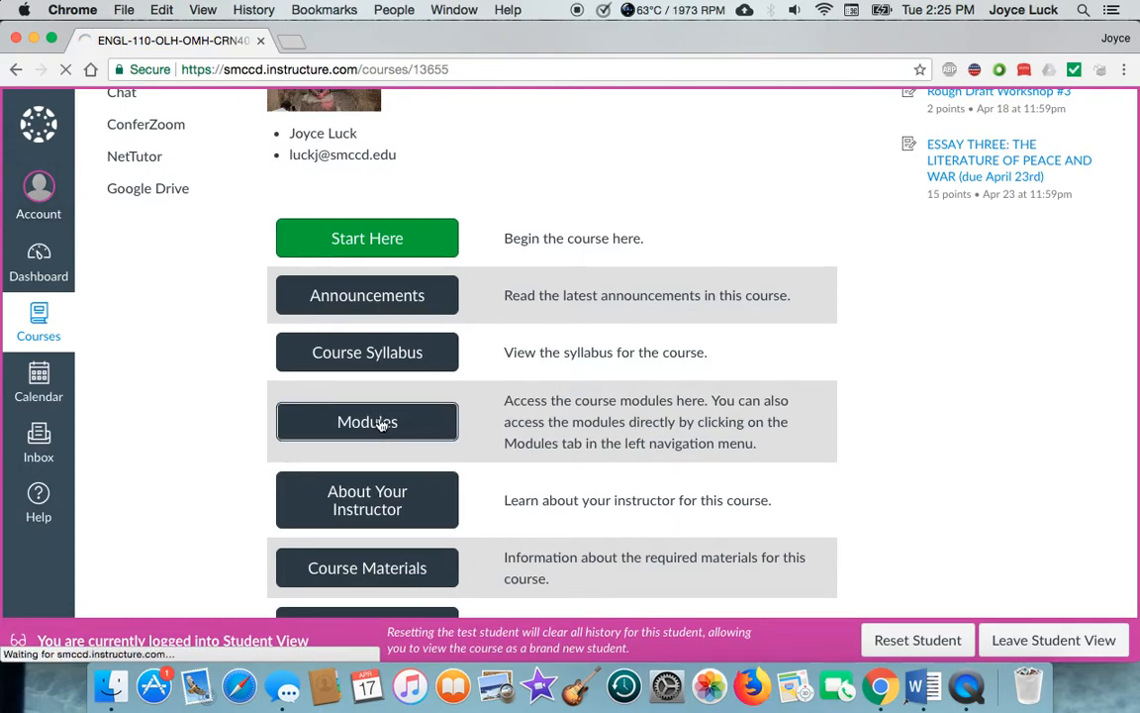
{"action": "left_click", "coordinate": [366, 422]}
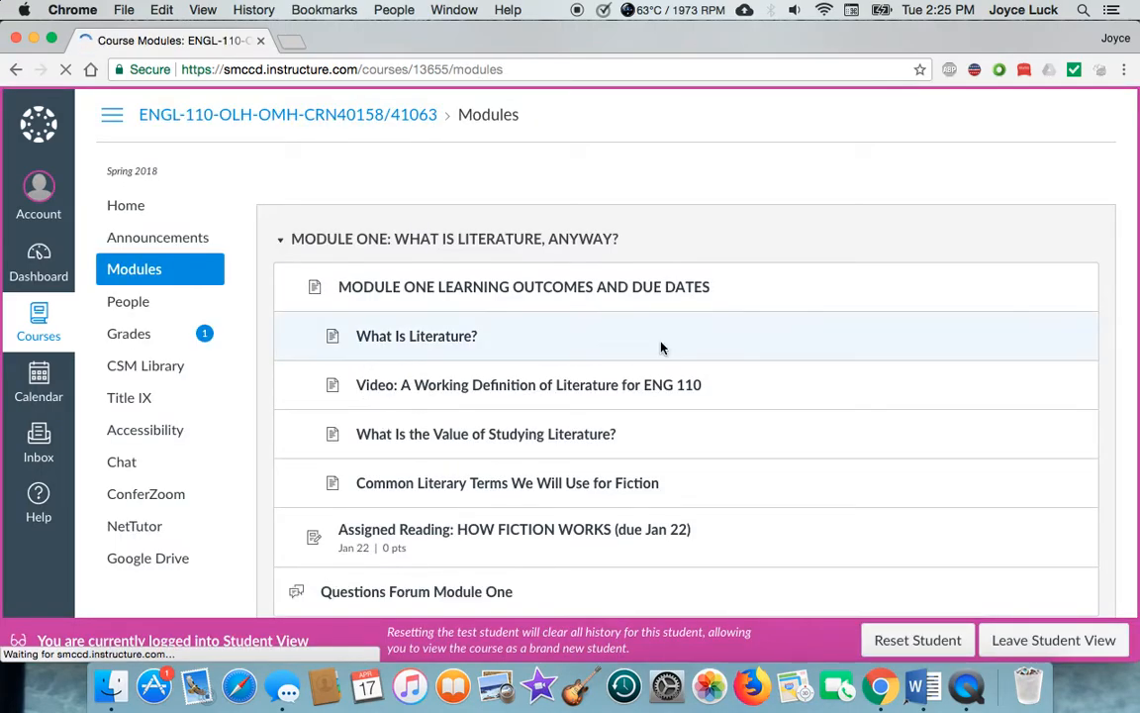
{"action": "scroll", "scroll_direction": "down", "scroll_amount": 3}
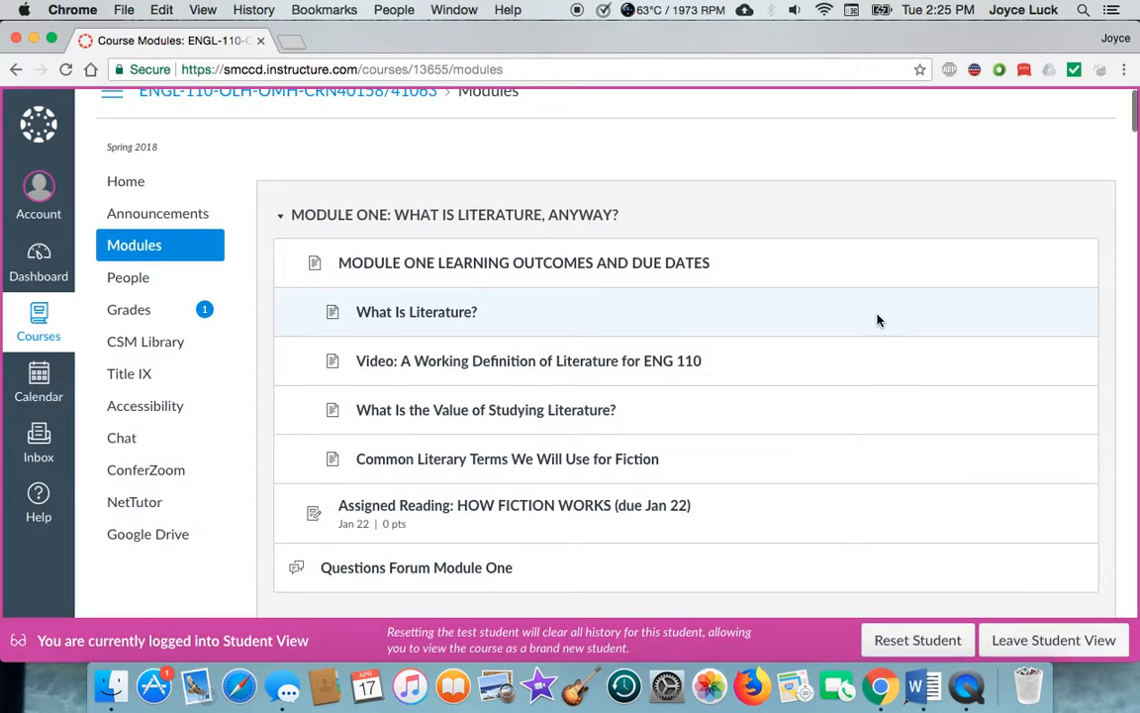
{"action": "scroll", "scroll_direction": "down", "scroll_amount": 3}
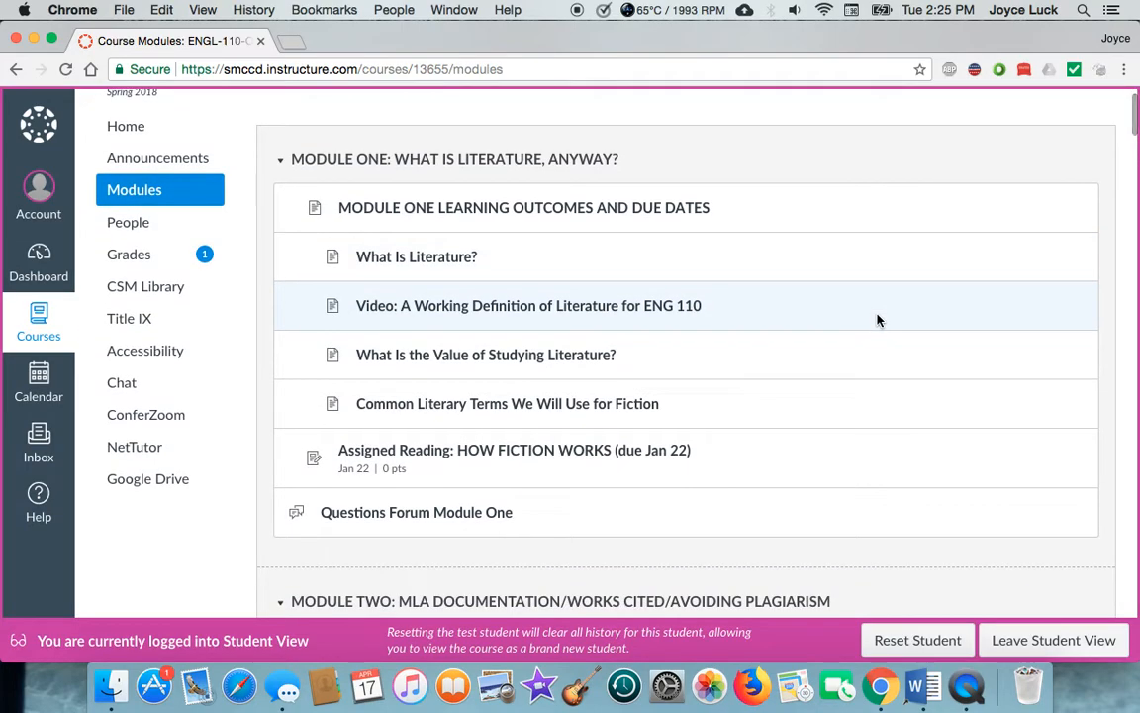
{"action": "scroll", "scroll_direction": "down", "scroll_amount": 3}
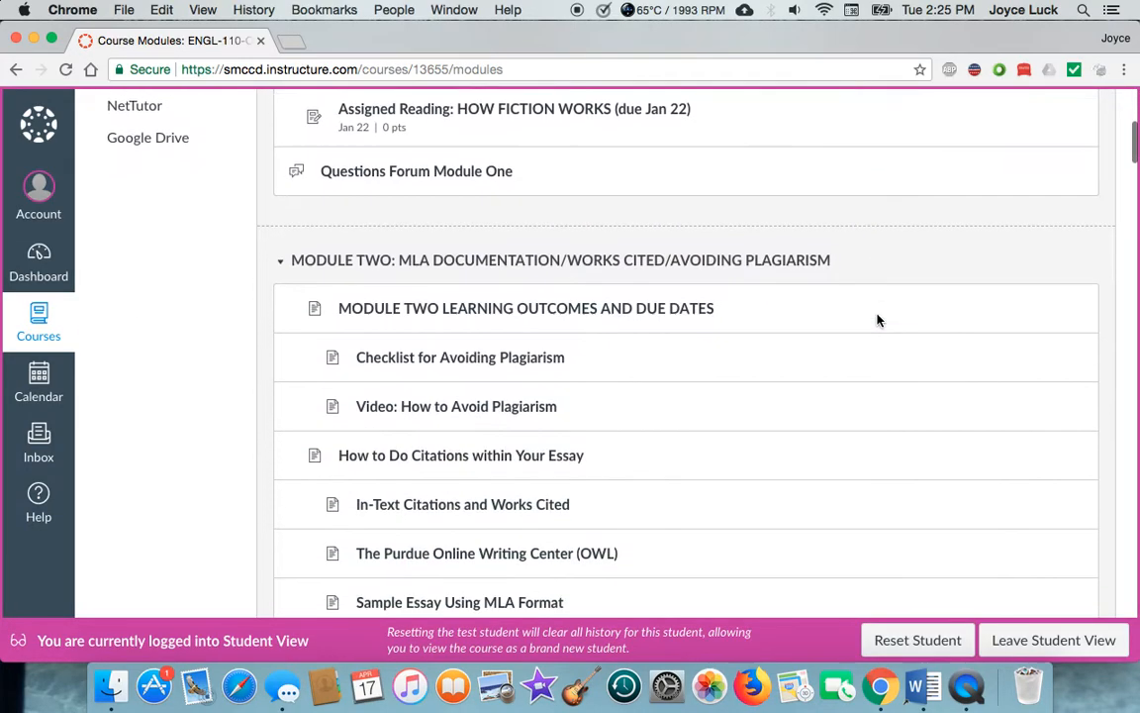
{"action": "scroll", "scroll_direction": "down", "scroll_amount": 3}
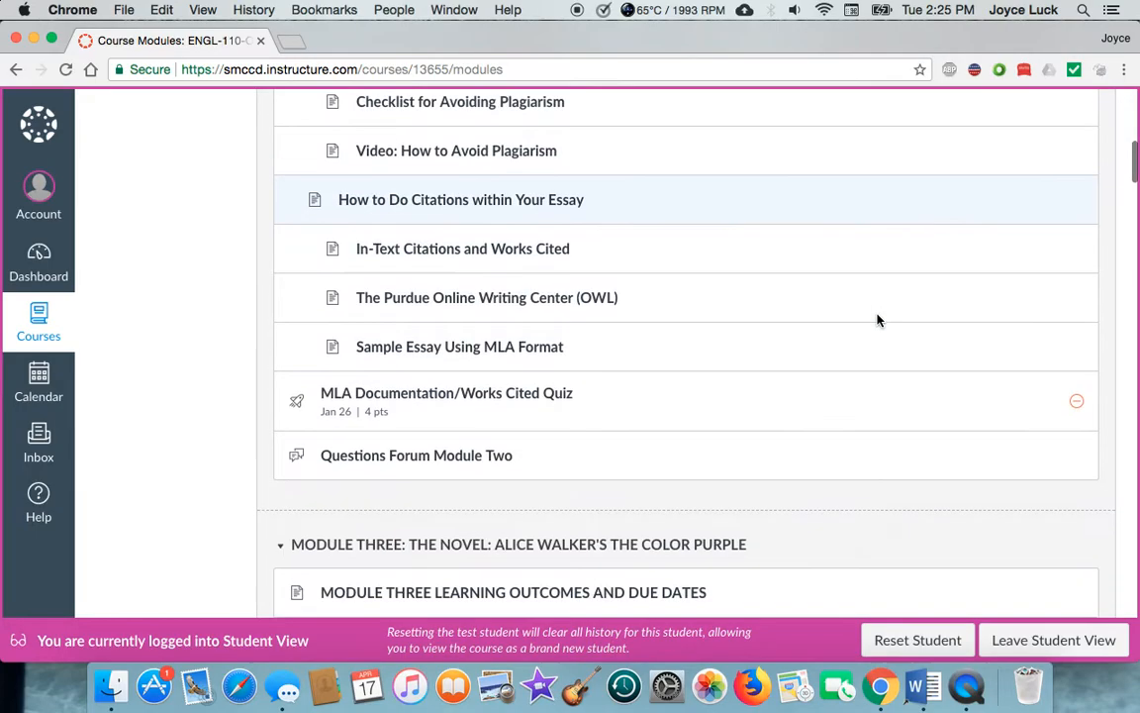
{"action": "scroll", "scroll_direction": "down", "scroll_amount": 3}
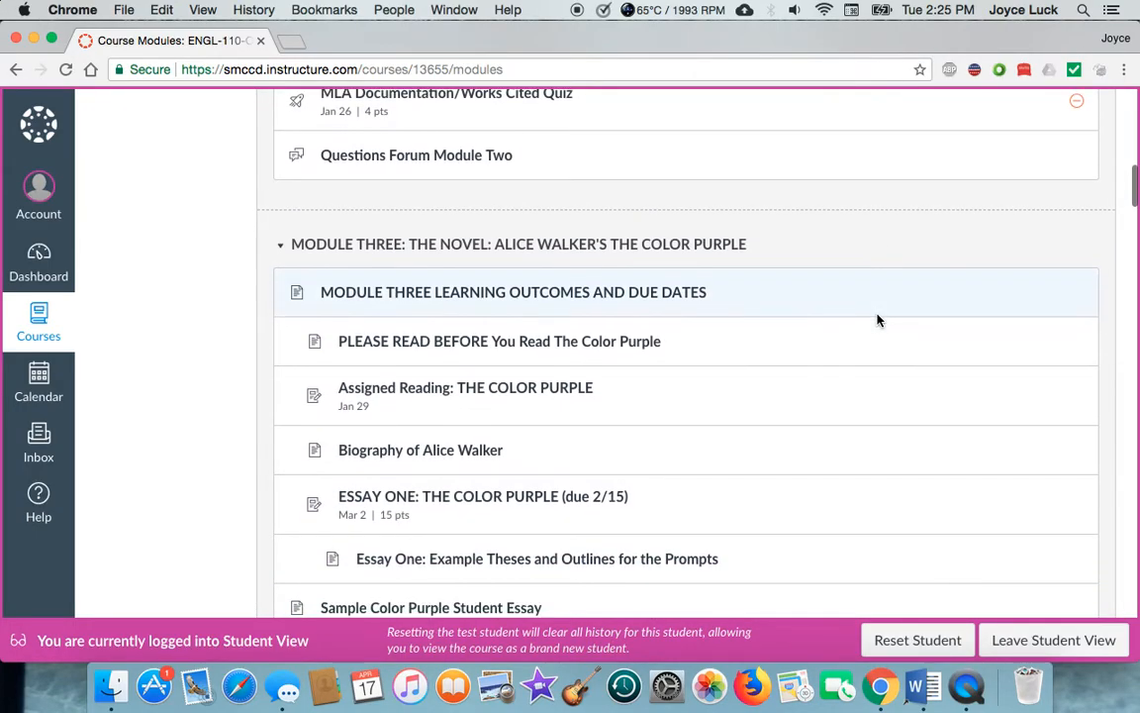
{"action": "scroll", "scroll_direction": "down", "scroll_amount": 3}
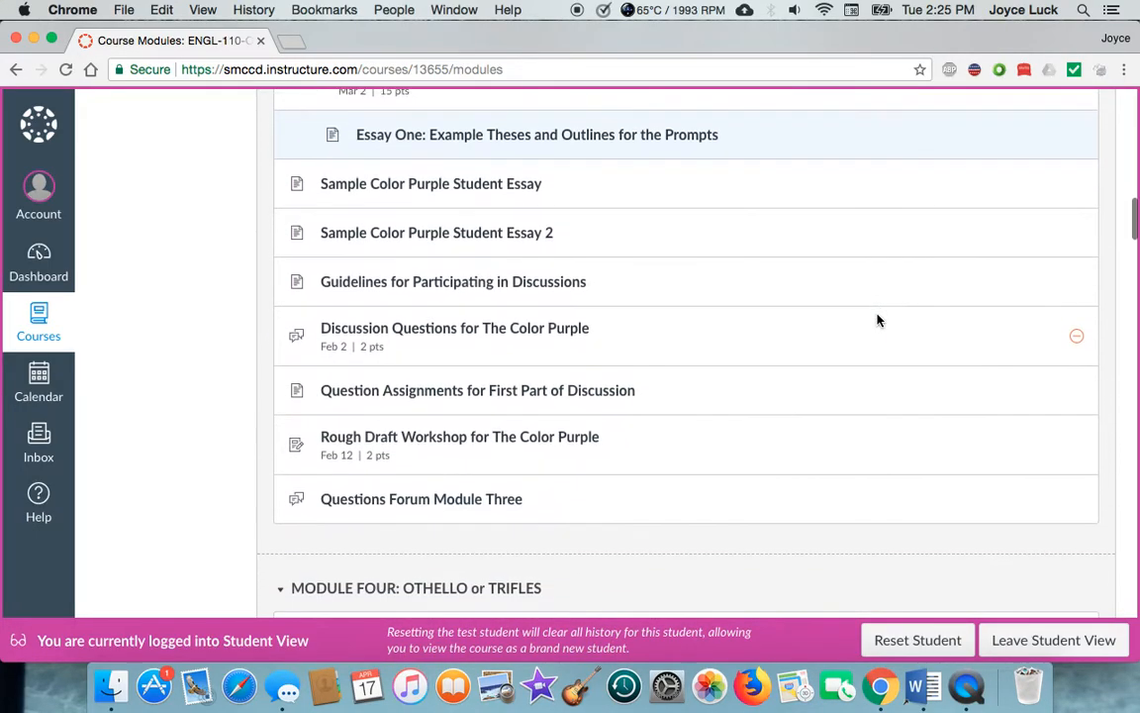
{"action": "scroll", "scroll_direction": "down", "scroll_amount": 3}
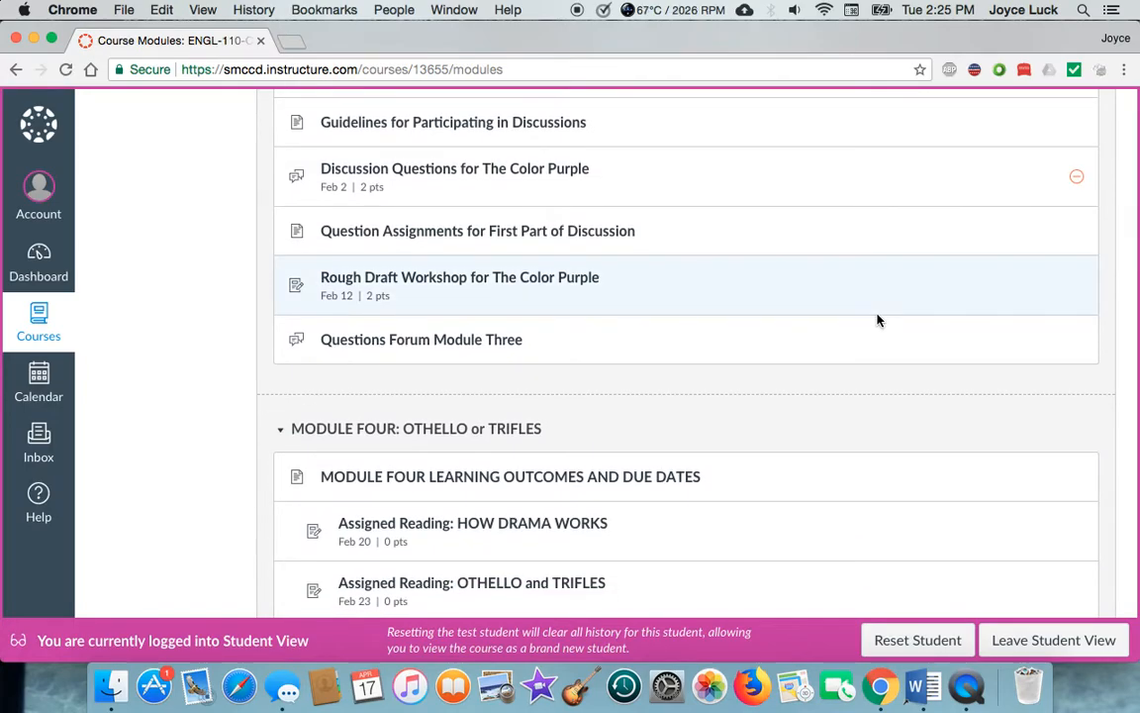
{"action": "scroll", "scroll_direction": "down", "scroll_amount": 3}
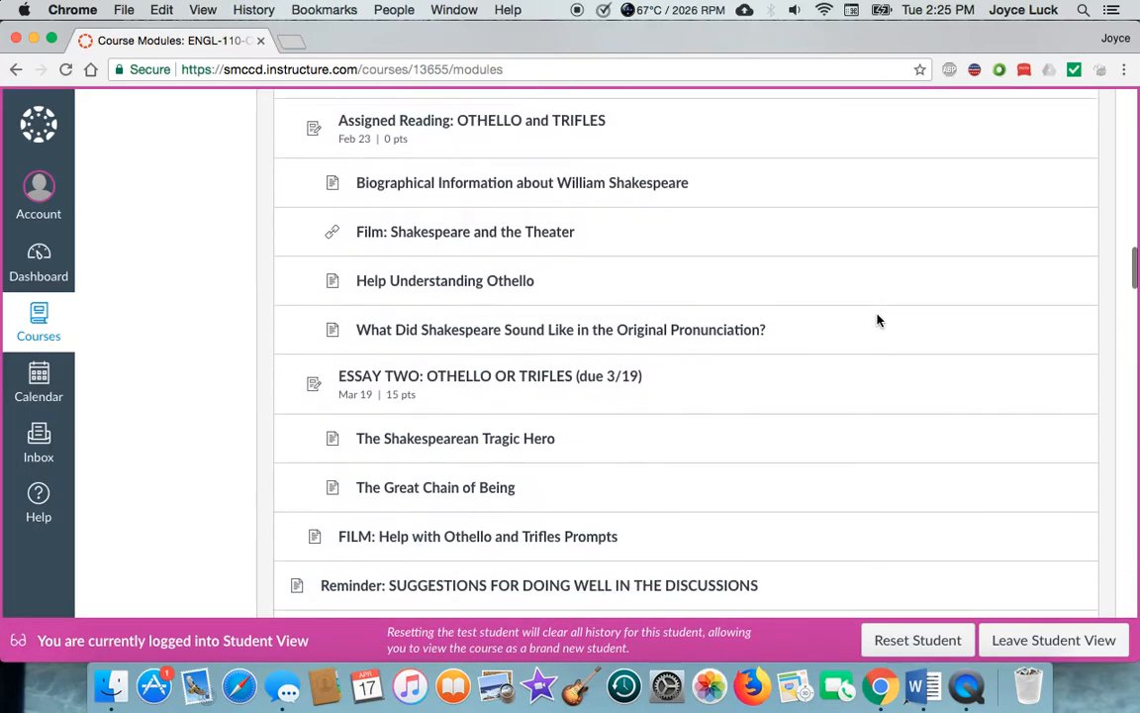
{"action": "scroll", "scroll_direction": "down", "scroll_amount": 3}
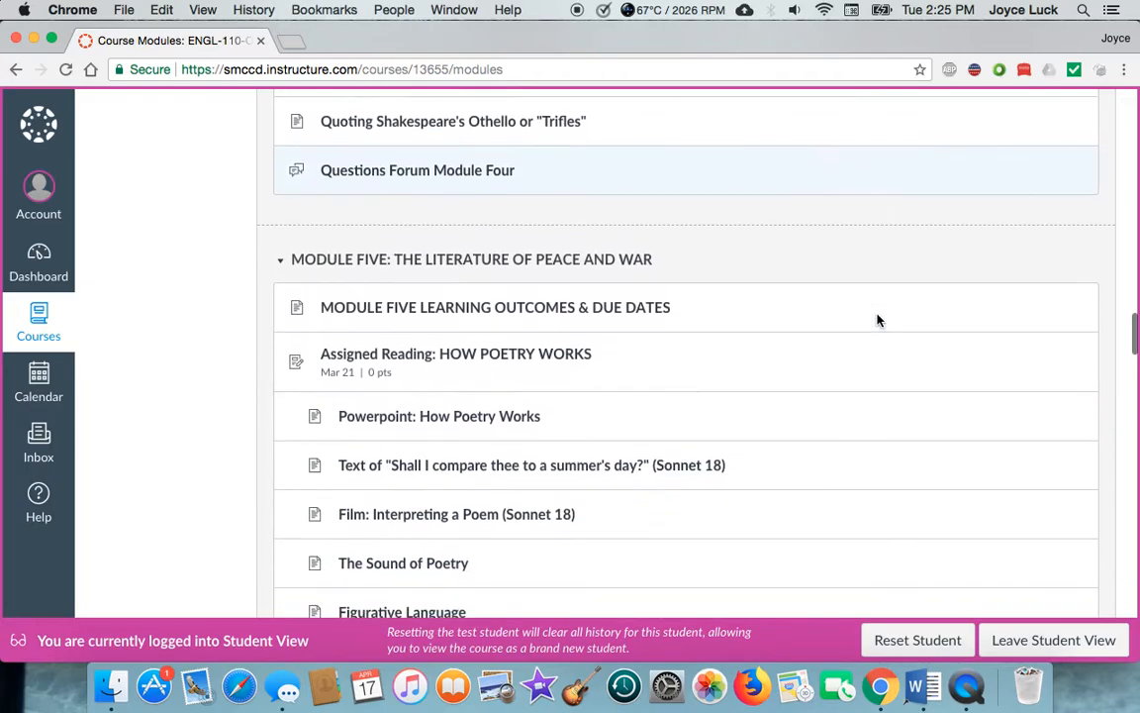
{"action": "scroll", "scroll_direction": "down", "scroll_amount": 3}
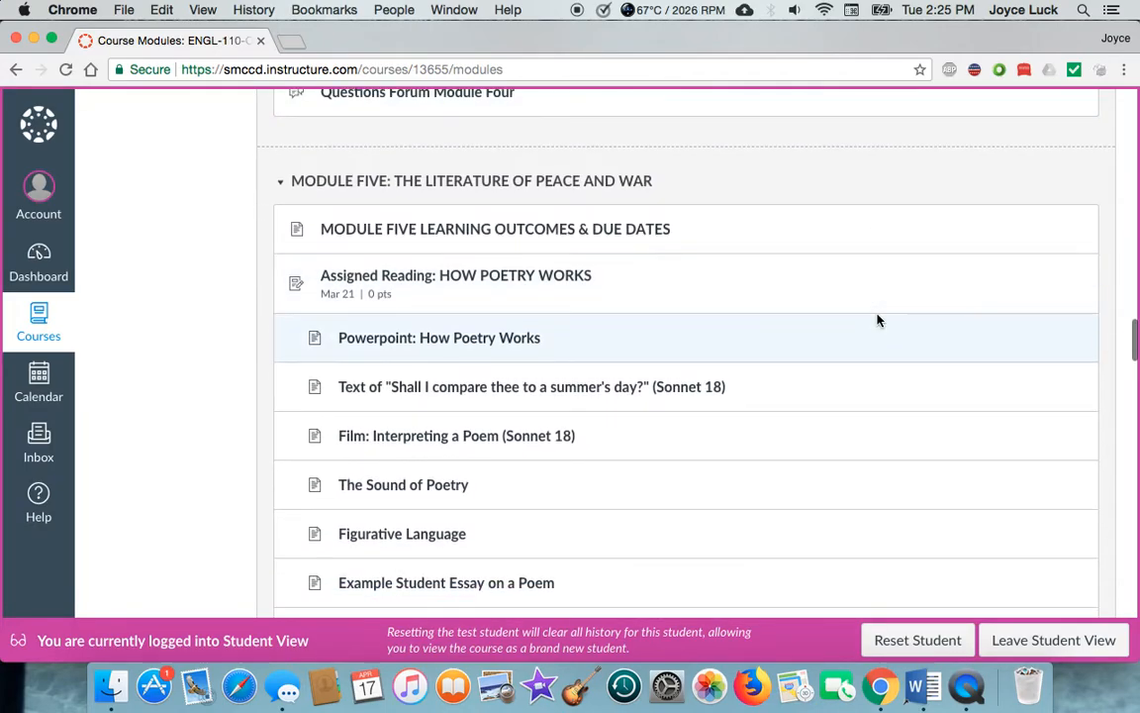
{"action": "scroll", "scroll_direction": "down", "scroll_amount": 3}
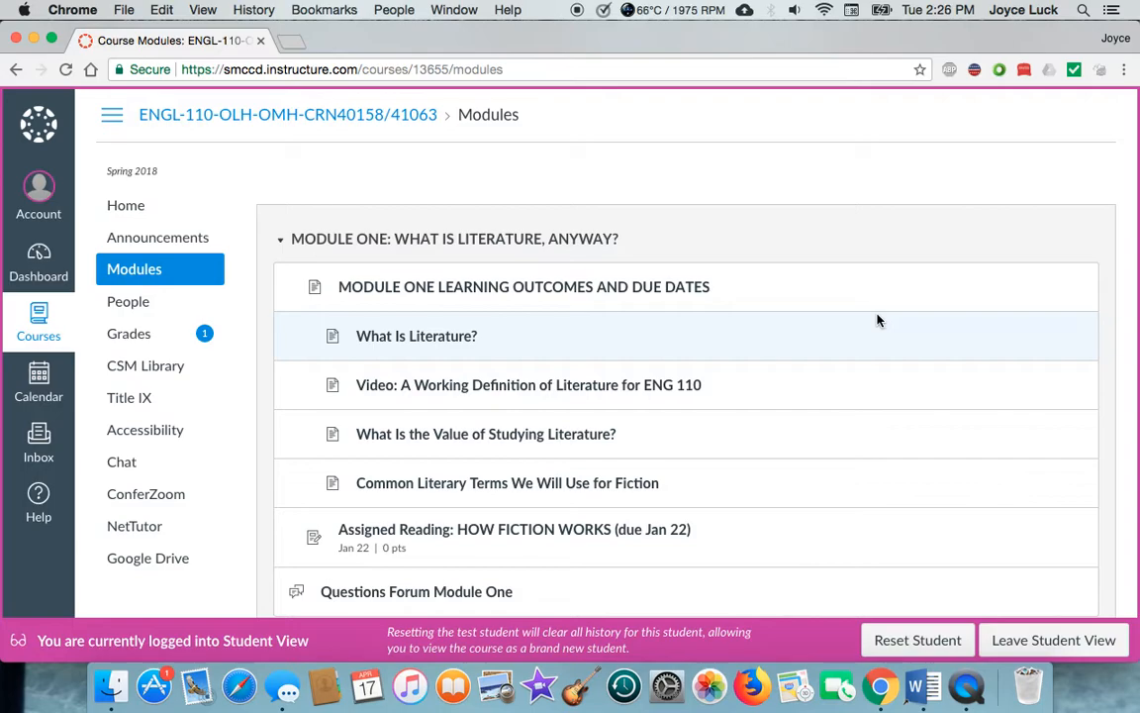
{"action": "mouse_move", "coordinate": [802, 443]}
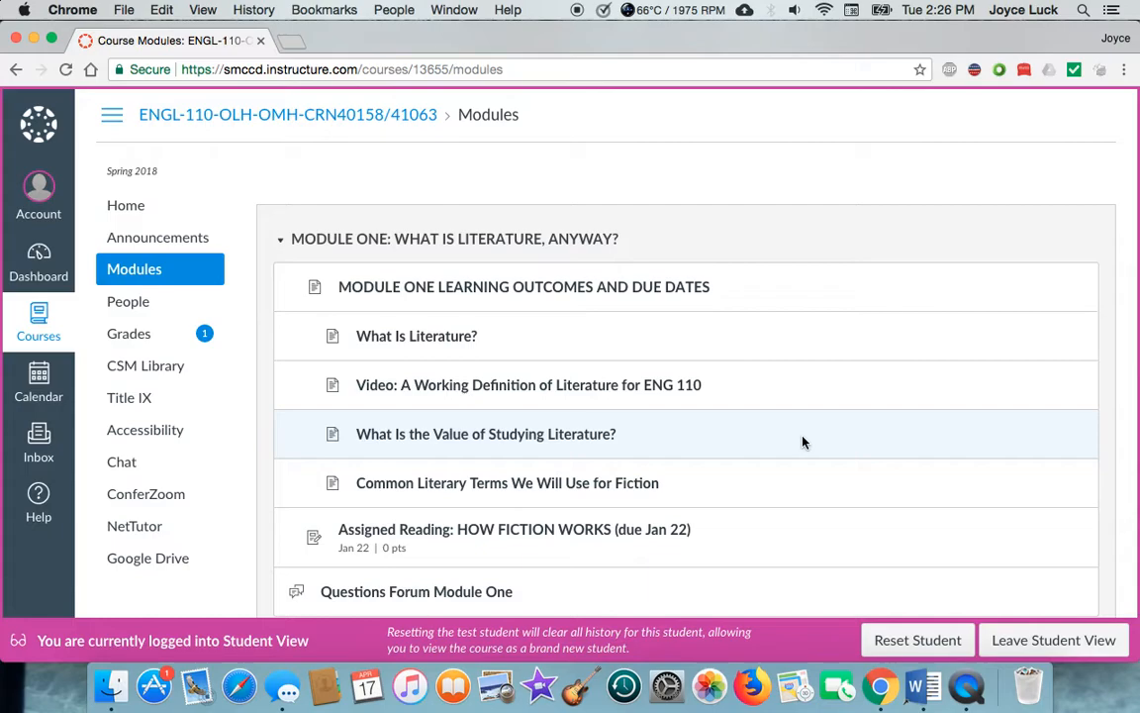
{"action": "scroll", "scroll_direction": "down", "scroll_amount": 3}
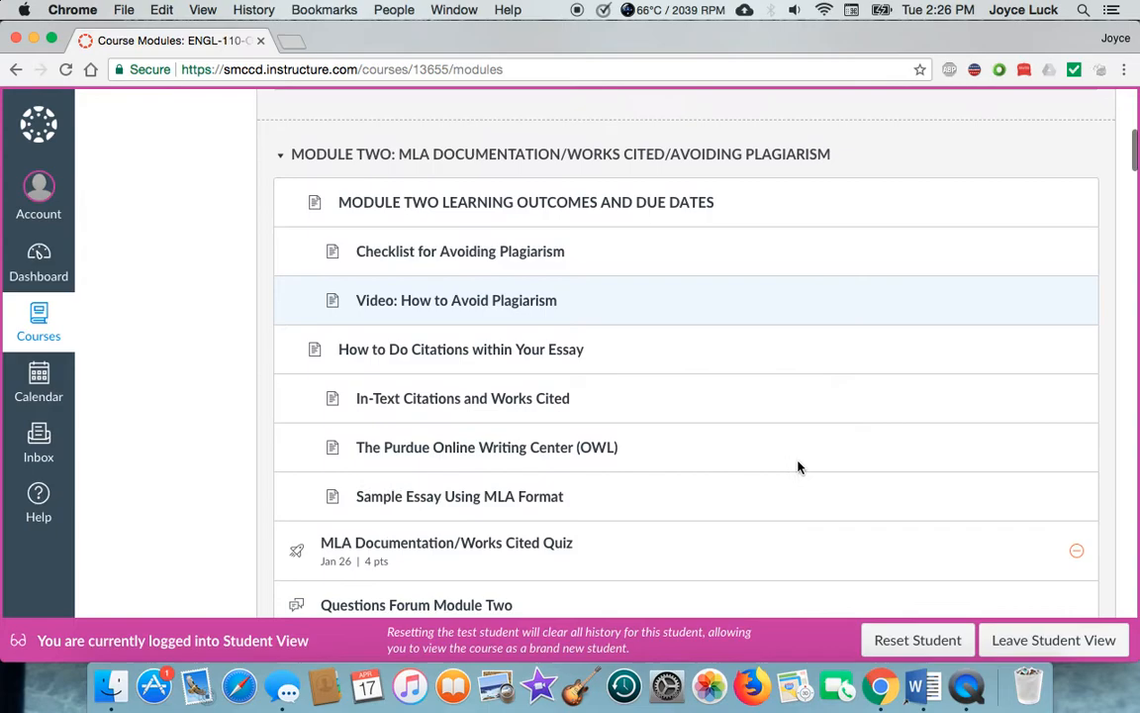
{"action": "scroll", "scroll_direction": "down", "scroll_amount": 3}
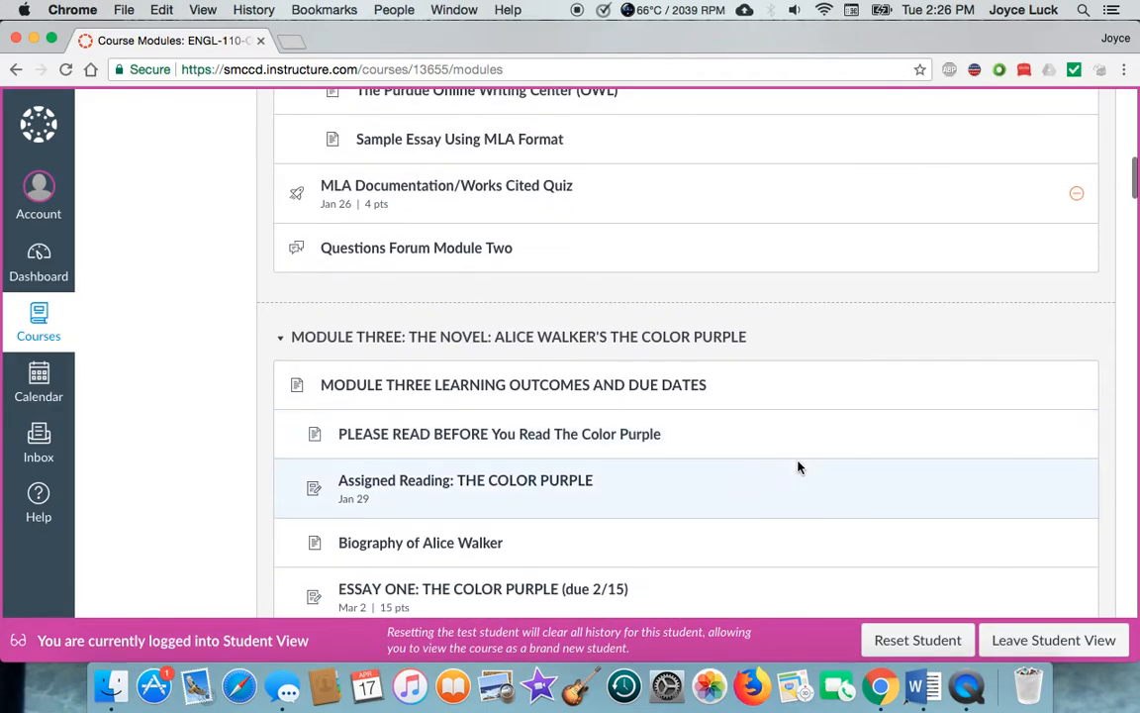
{"action": "scroll", "scroll_direction": "down", "scroll_amount": 3}
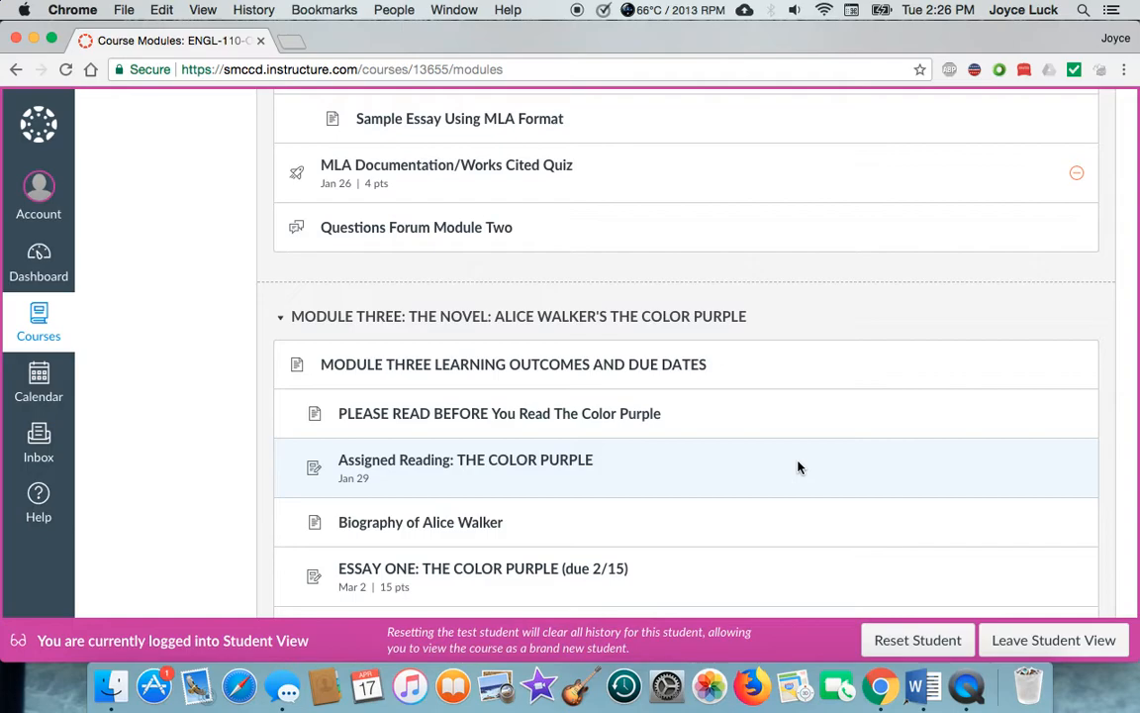
{"action": "scroll", "scroll_direction": "down", "scroll_amount": 3}
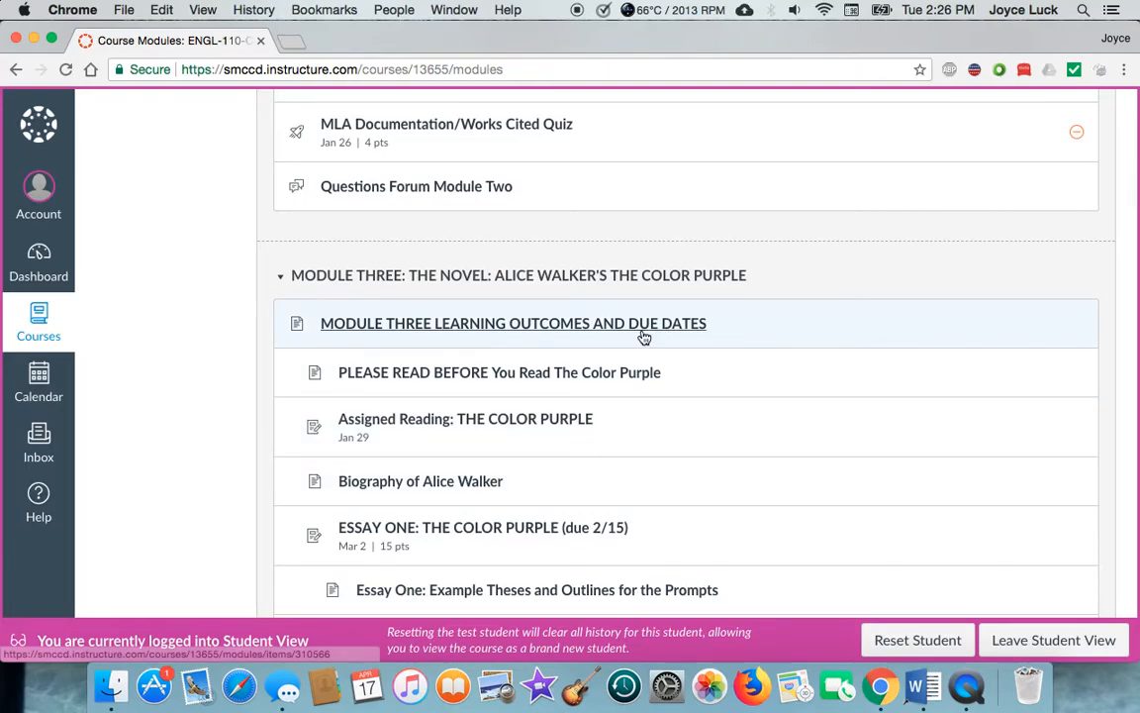
View the Module Three Learning Outcomes and Due Dates page and scroll to its Due Dates list.
{"action": "left_click", "coordinate": [513, 322]}
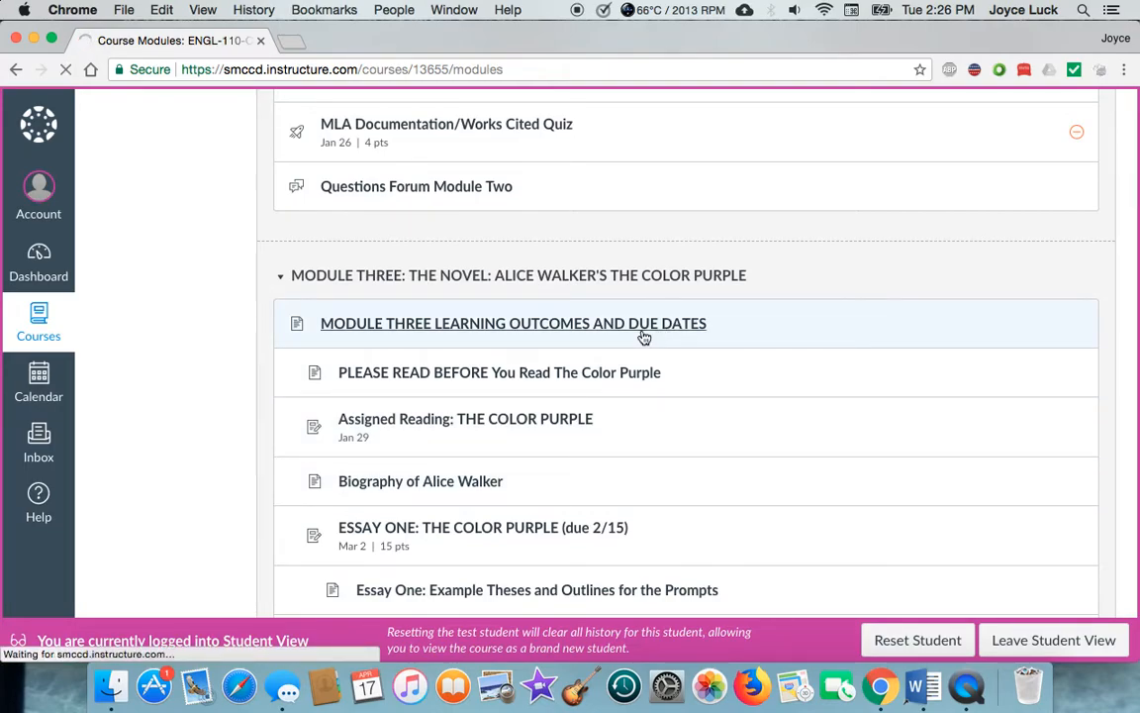
{"action": "left_click", "coordinate": [515, 322]}
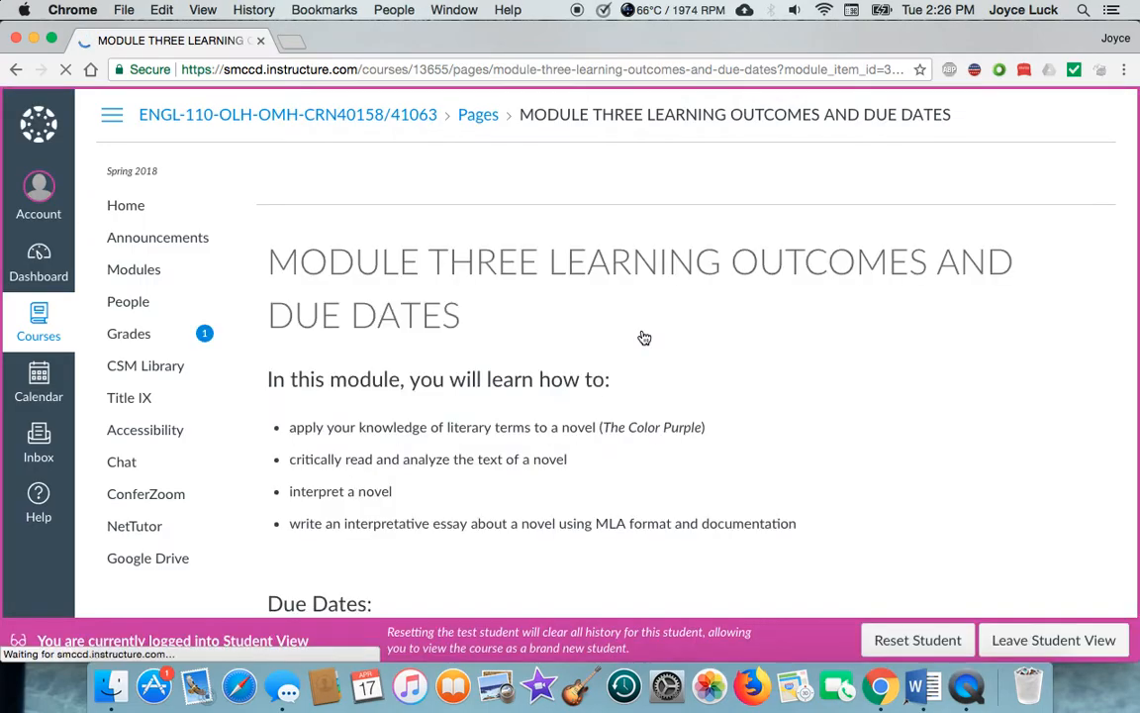
{"action": "scroll", "scroll_direction": "down", "scroll_amount": 3}
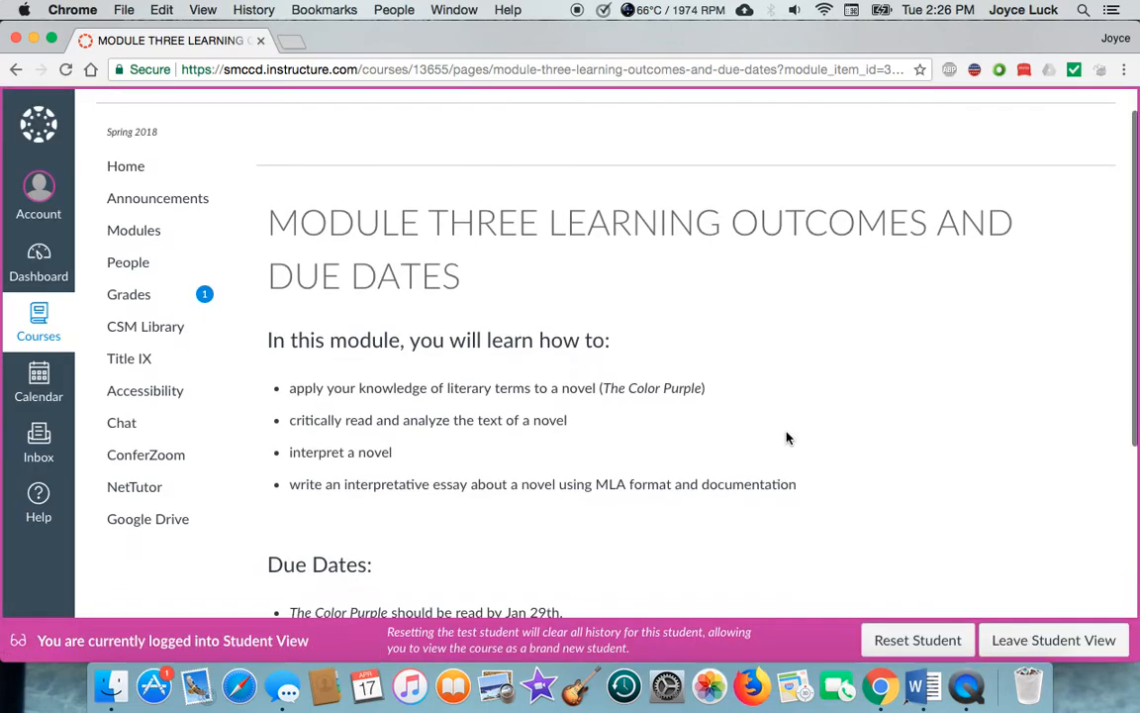
{"action": "scroll", "scroll_direction": "down", "scroll_amount": 3}
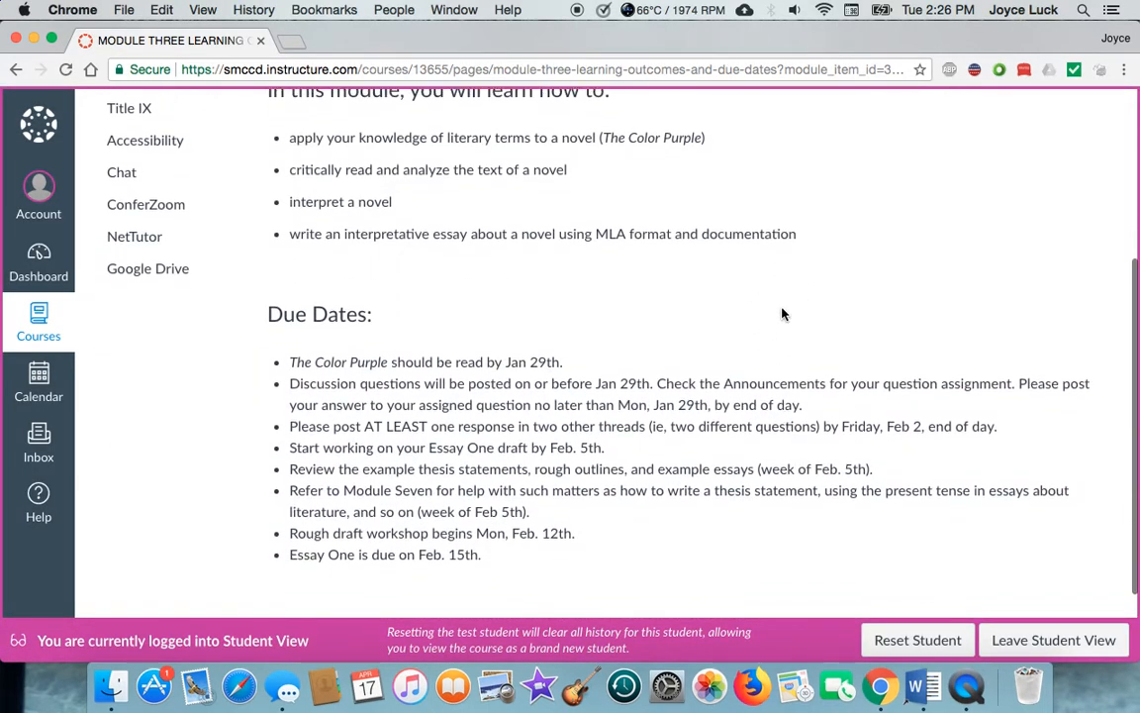
{"action": "scroll", "scroll_direction": "down", "scroll_amount": 3}
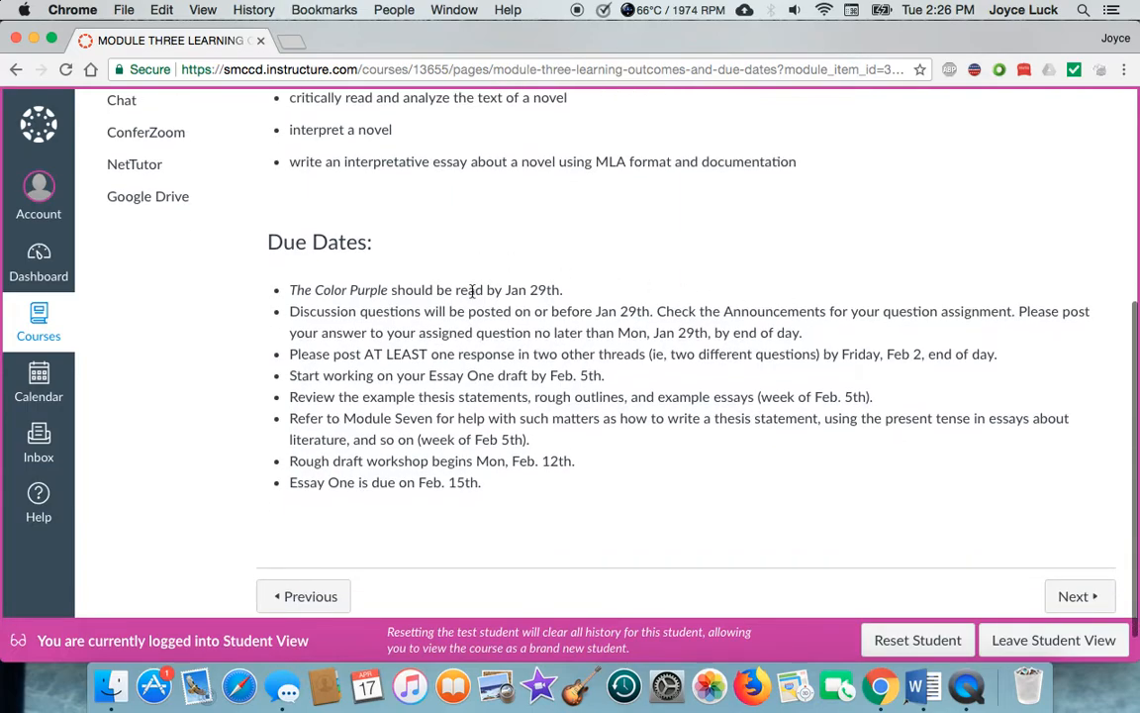
{"action": "mouse_move", "coordinate": [564, 435]}
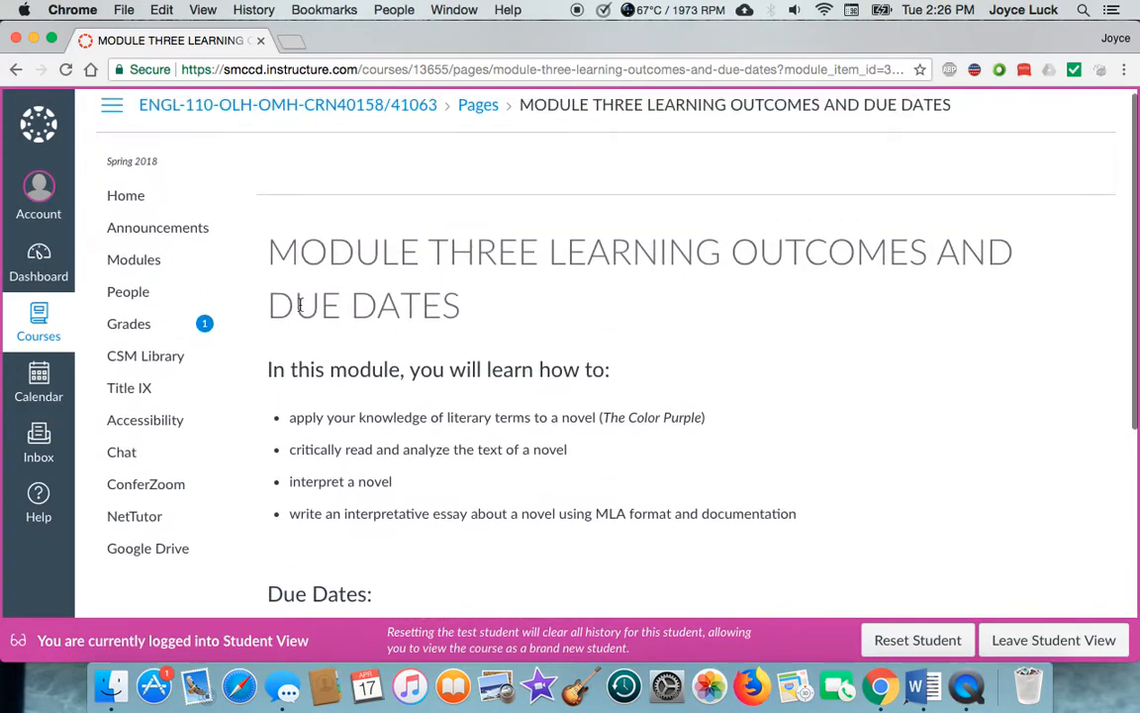
Return to the Modules list and scroll down past Module Three into Module Four.
{"action": "left_click", "coordinate": [133, 260]}
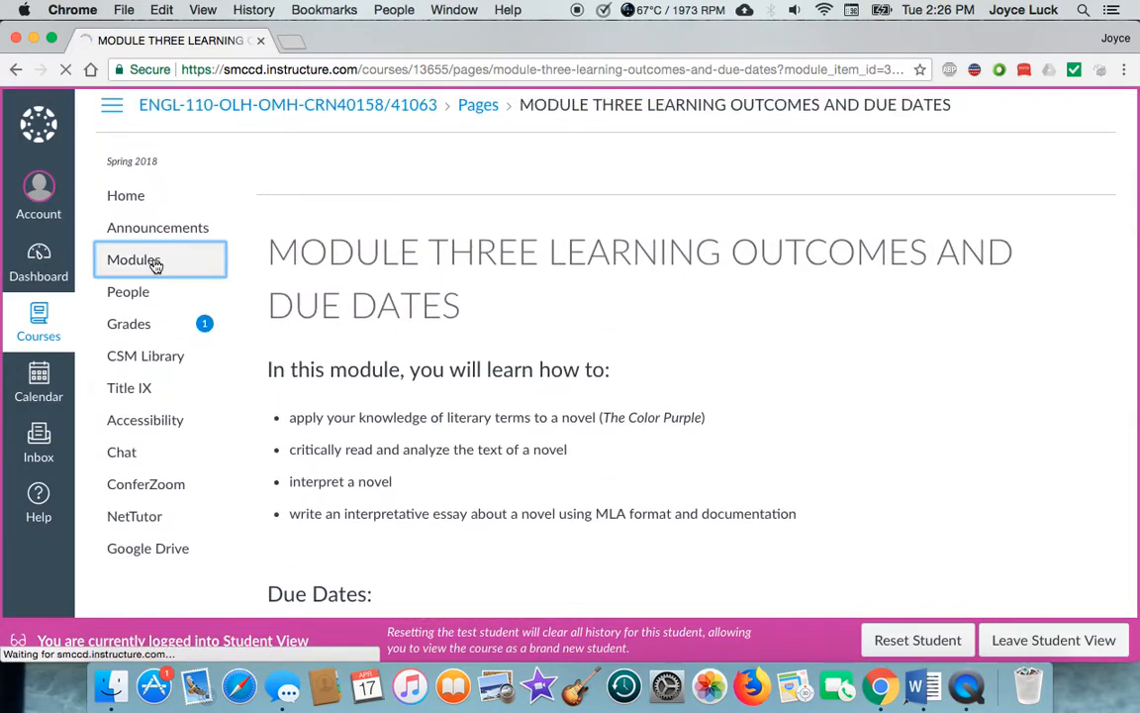
{"action": "left_click", "coordinate": [134, 259]}
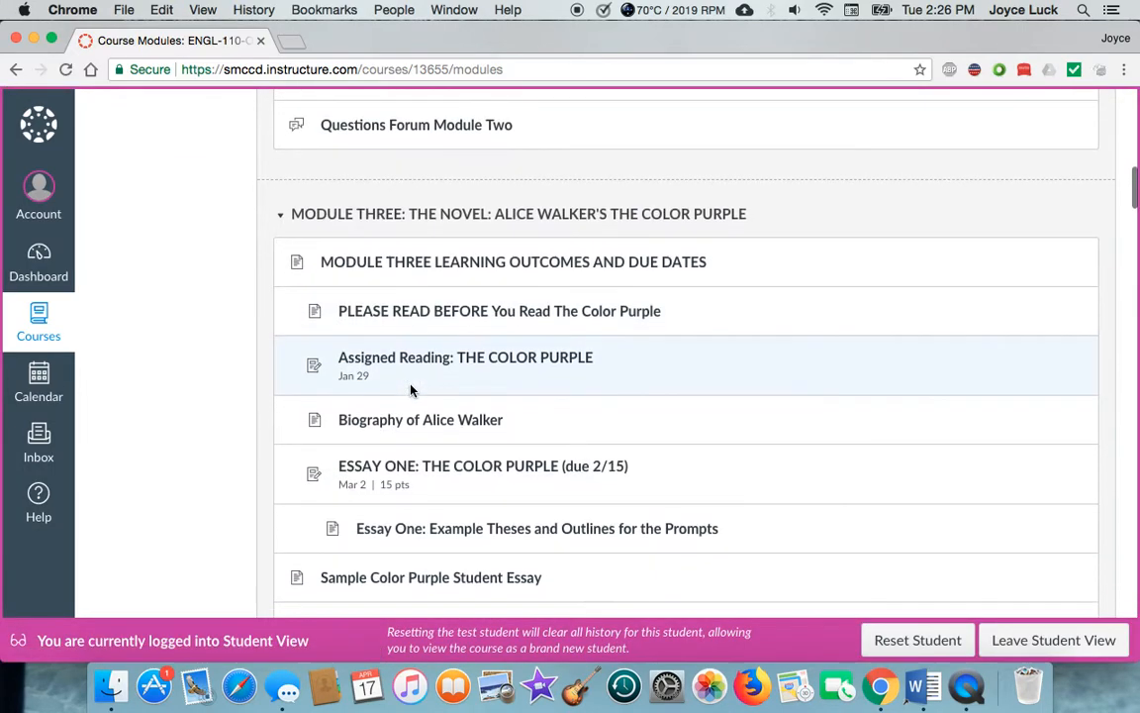
{"action": "scroll", "scroll_direction": "down", "scroll_amount": 3}
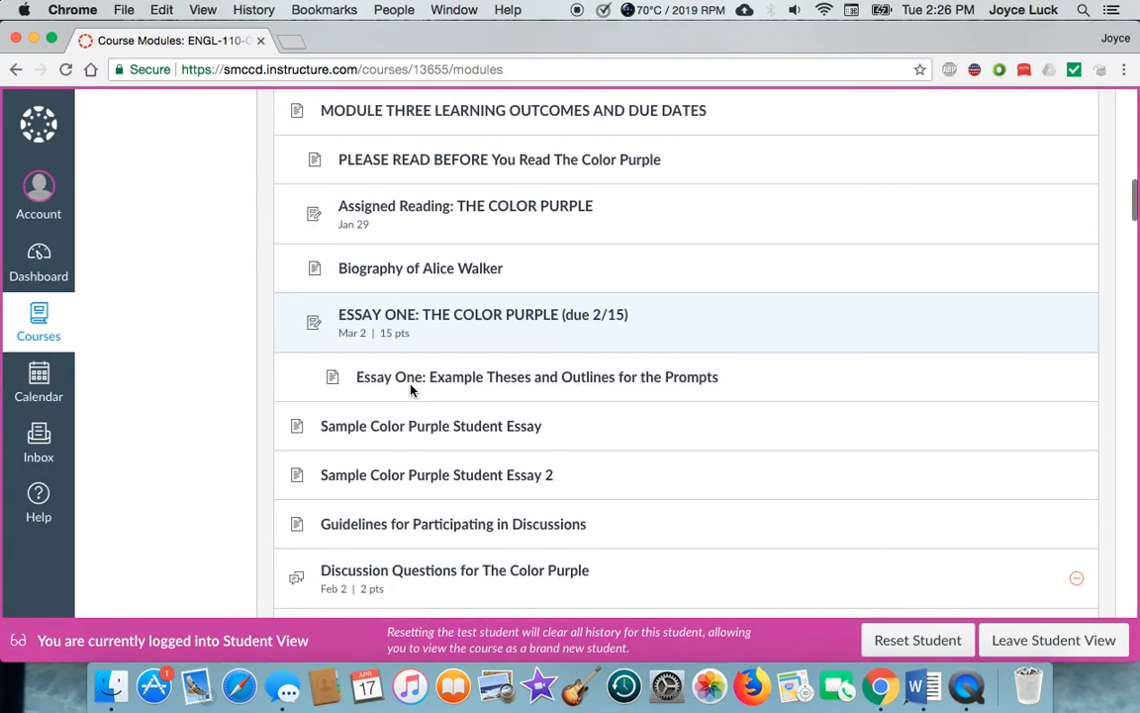
{"action": "scroll", "scroll_direction": "down", "scroll_amount": 3}
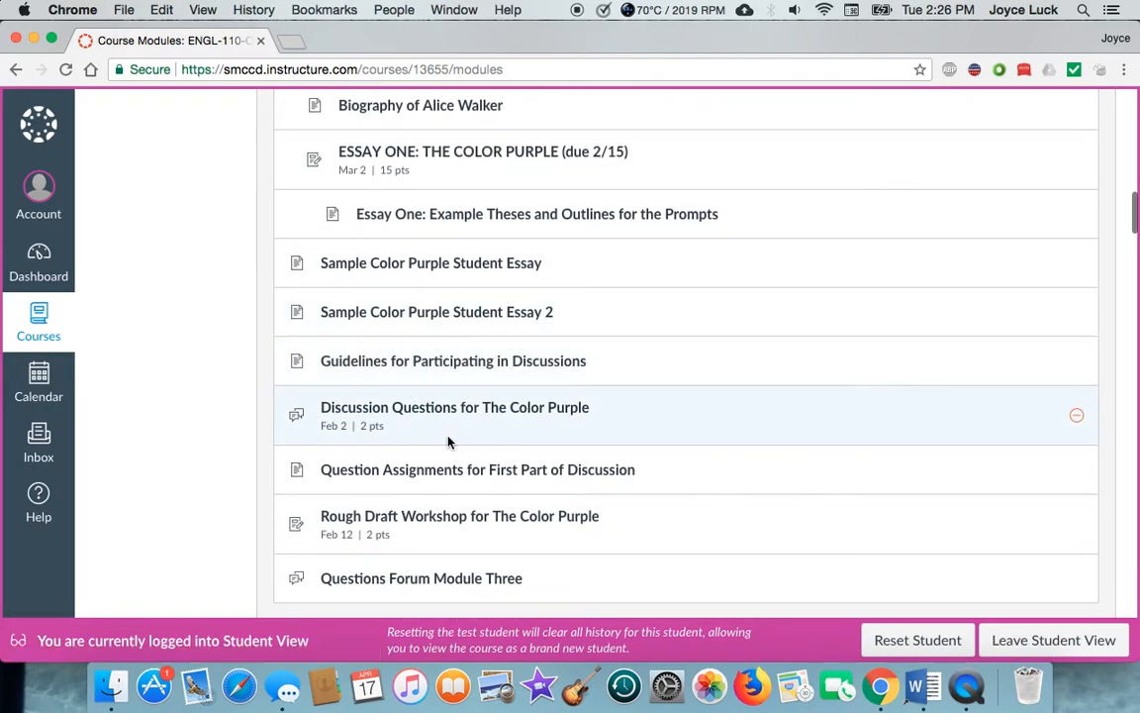
{"action": "scroll", "scroll_direction": "down", "scroll_amount": 3}
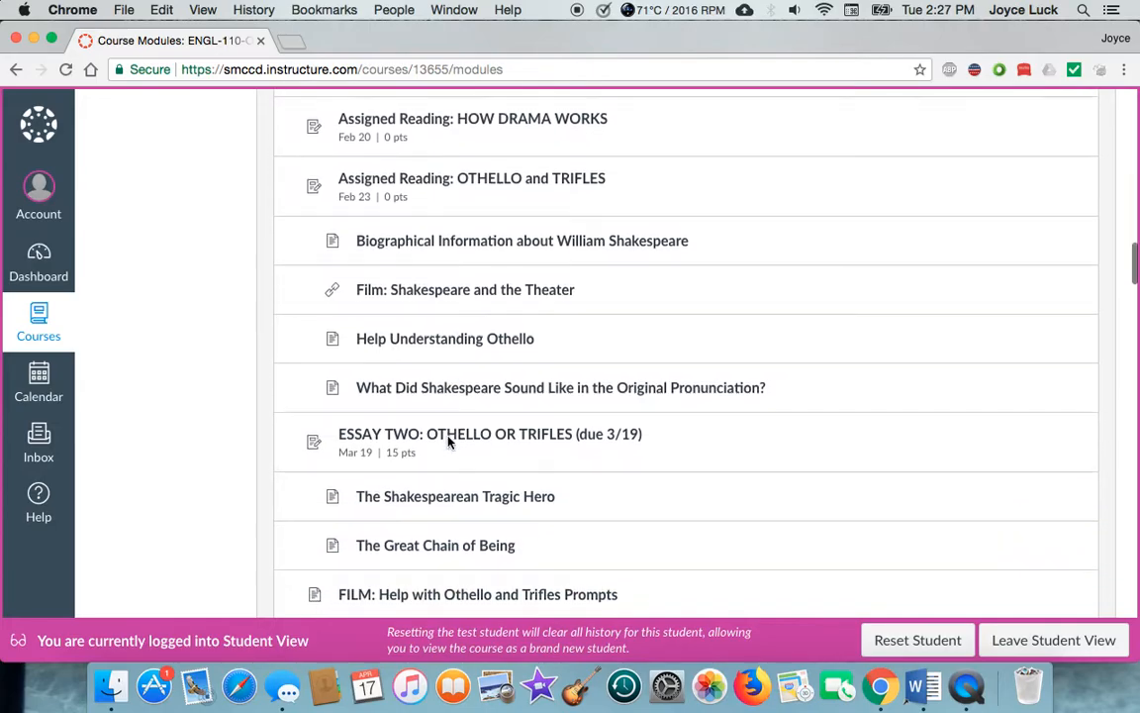
{"action": "scroll", "scroll_direction": "down", "scroll_amount": 3}
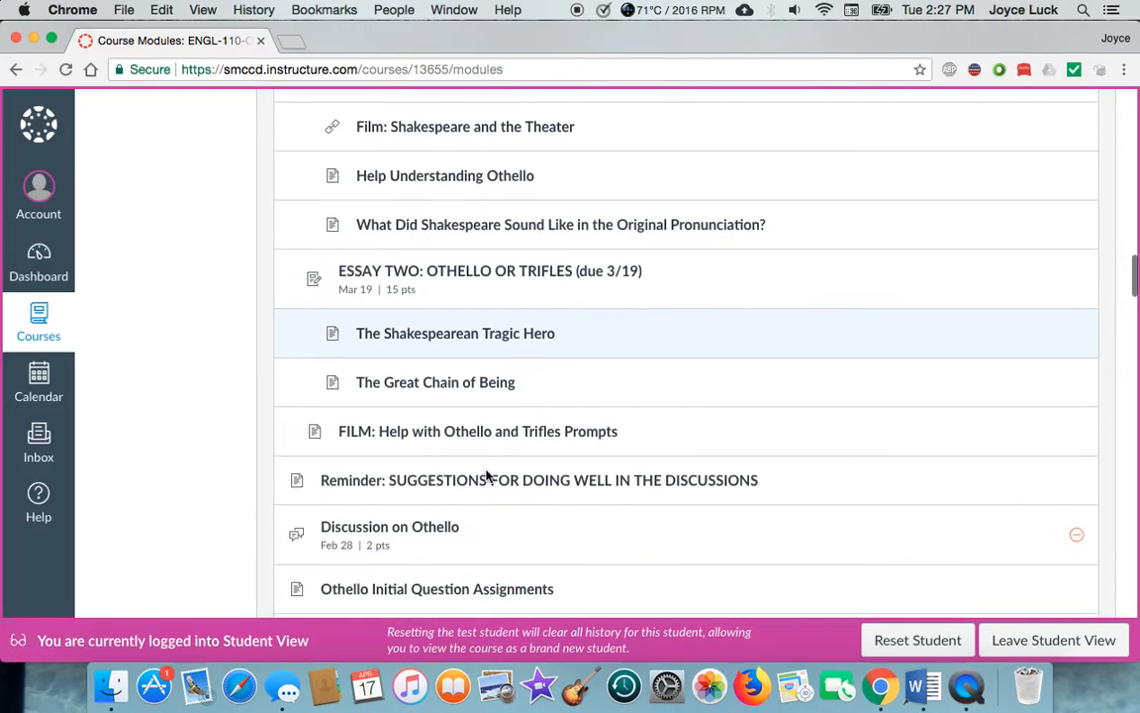
{"action": "scroll", "scroll_direction": "down", "scroll_amount": 3}
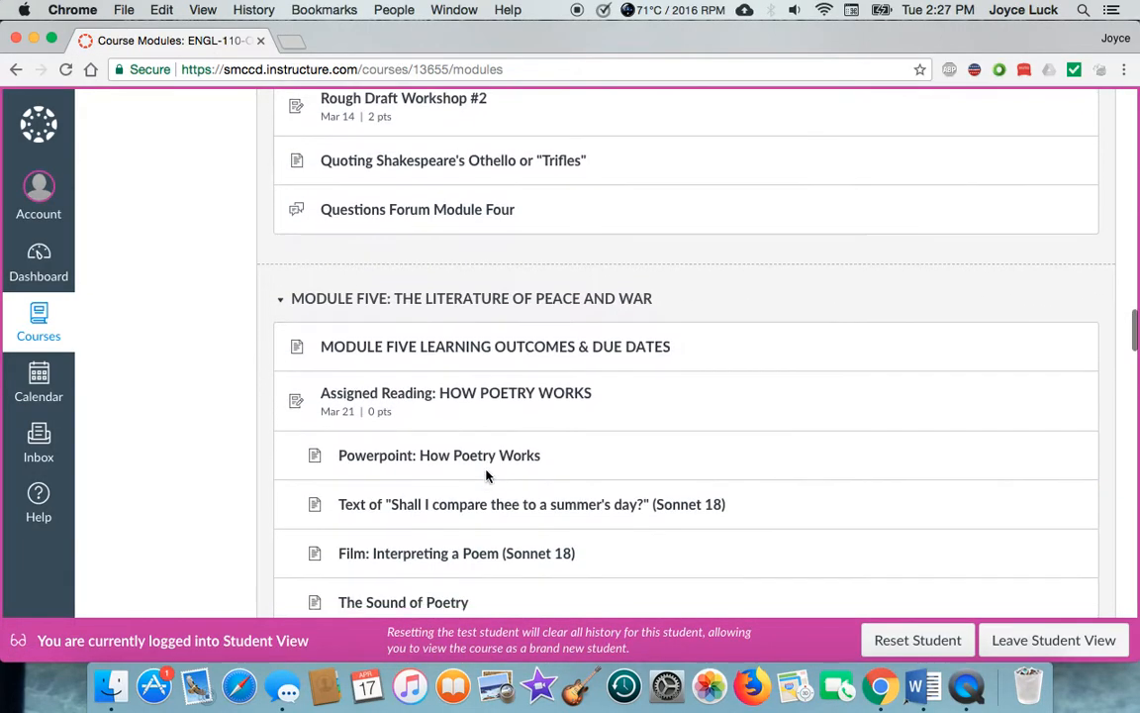
Continue scrolling through Modules Five and Six to the end of the modules list.
{"action": "scroll", "scroll_direction": "down", "scroll_amount": 3}
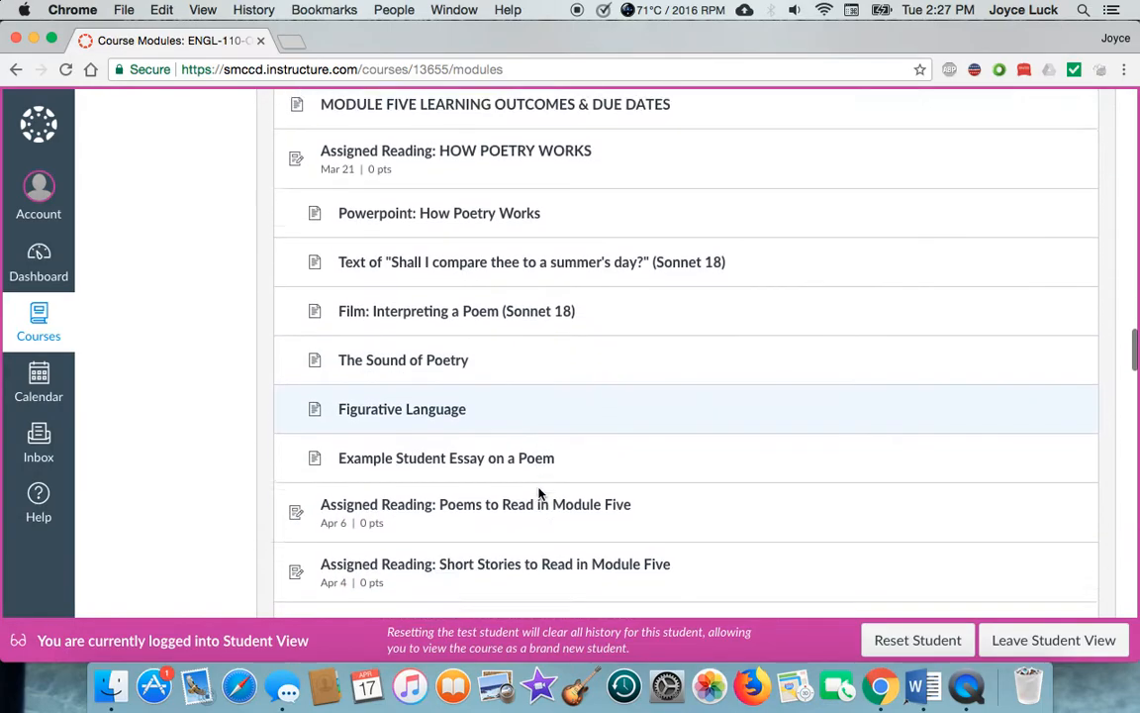
{"action": "scroll", "scroll_direction": "down", "scroll_amount": 3}
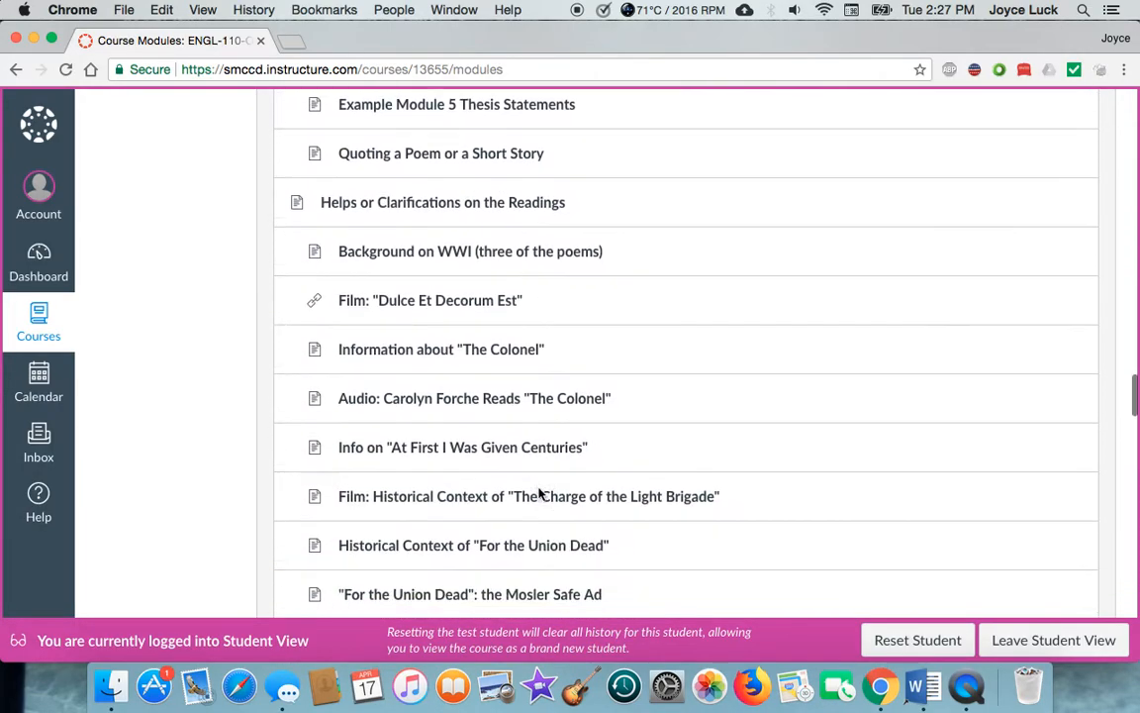
{"action": "scroll", "scroll_direction": "down", "scroll_amount": 3}
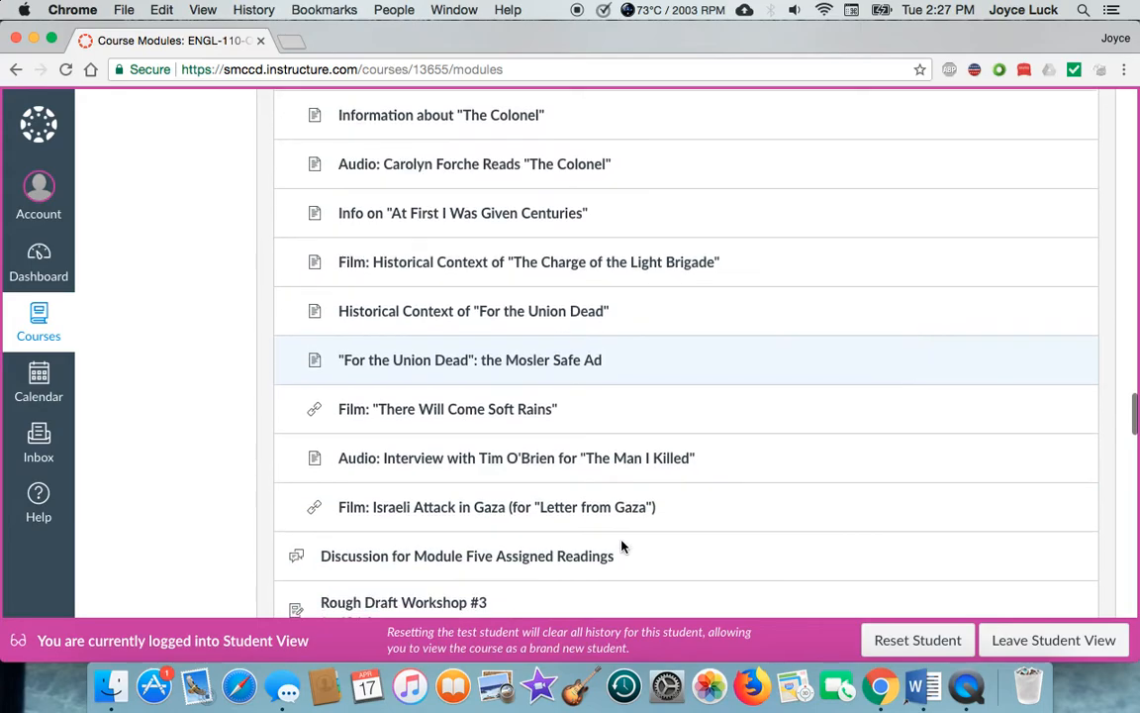
{"action": "scroll", "scroll_direction": "down", "scroll_amount": 3}
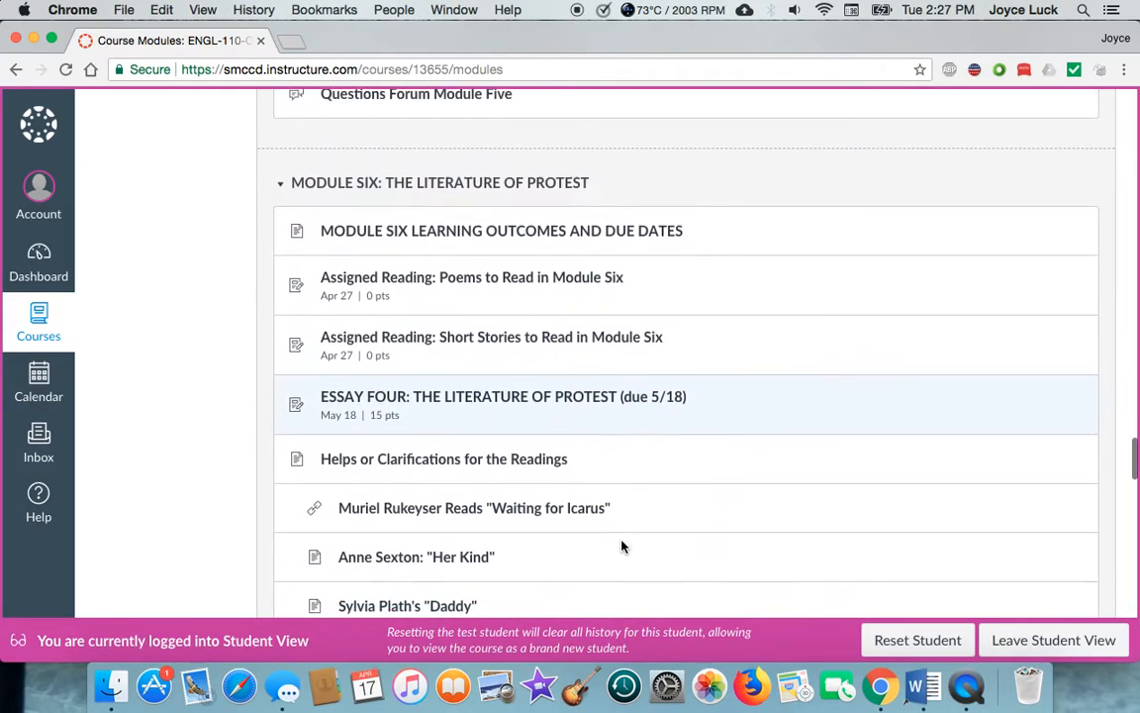
{"action": "scroll", "scroll_direction": "down", "scroll_amount": 3}
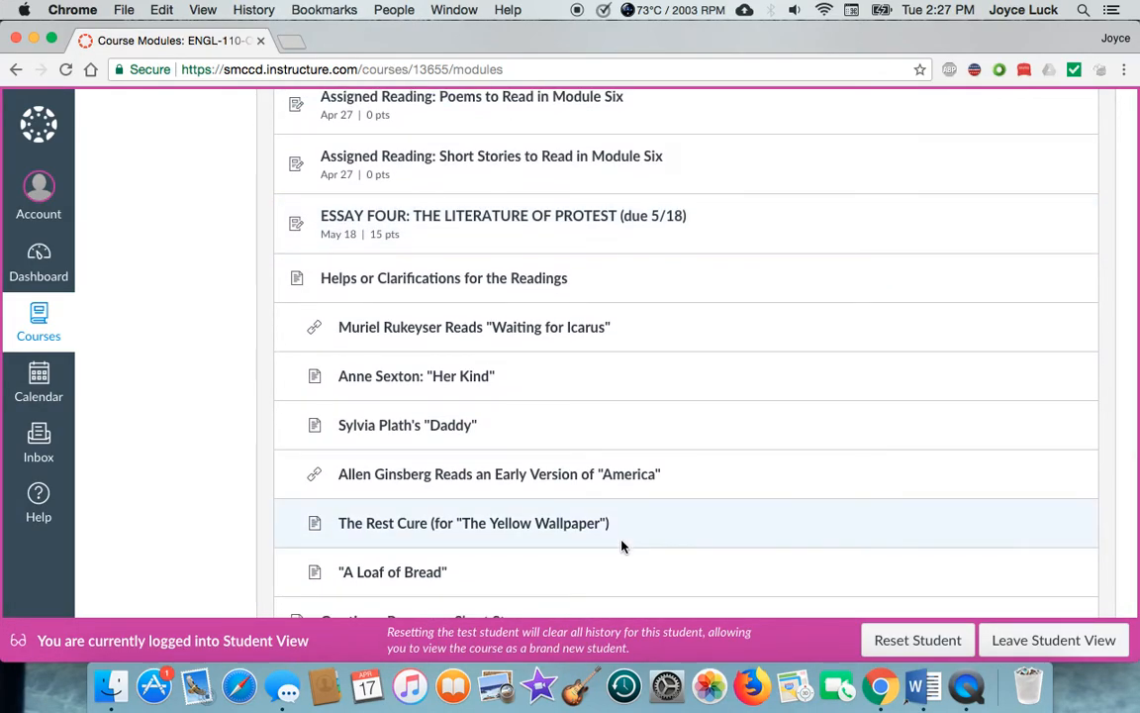
{"action": "scroll", "scroll_direction": "down", "scroll_amount": 3}
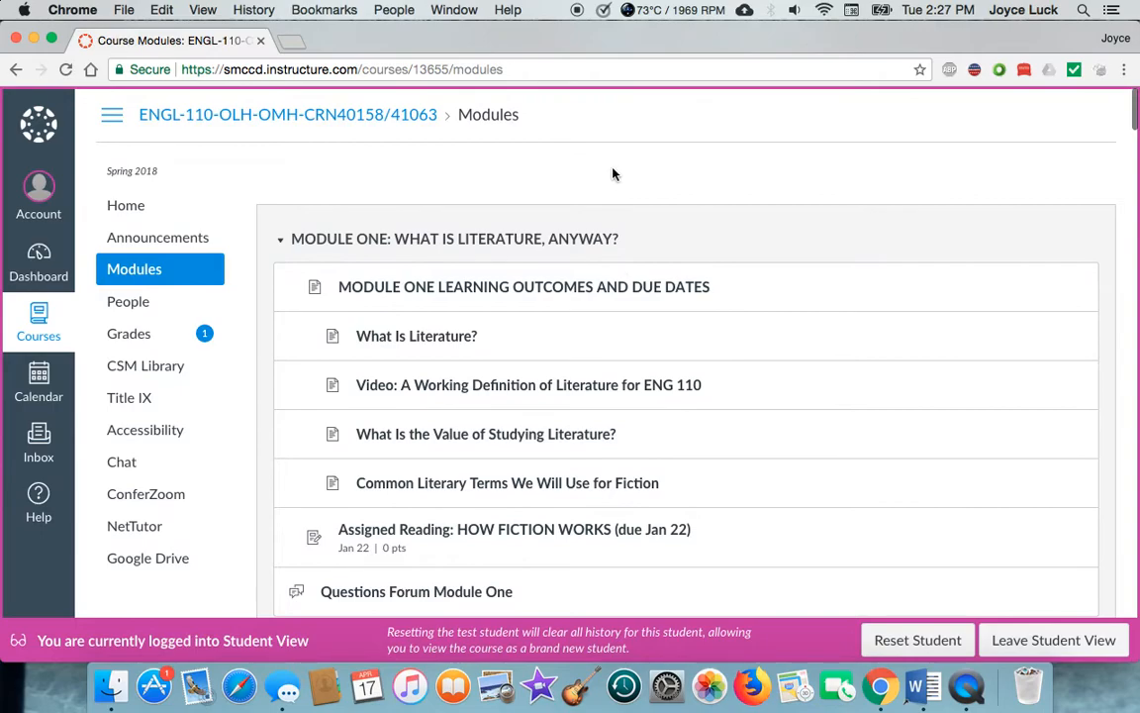
{"action": "mouse_move", "coordinate": [411, 208]}
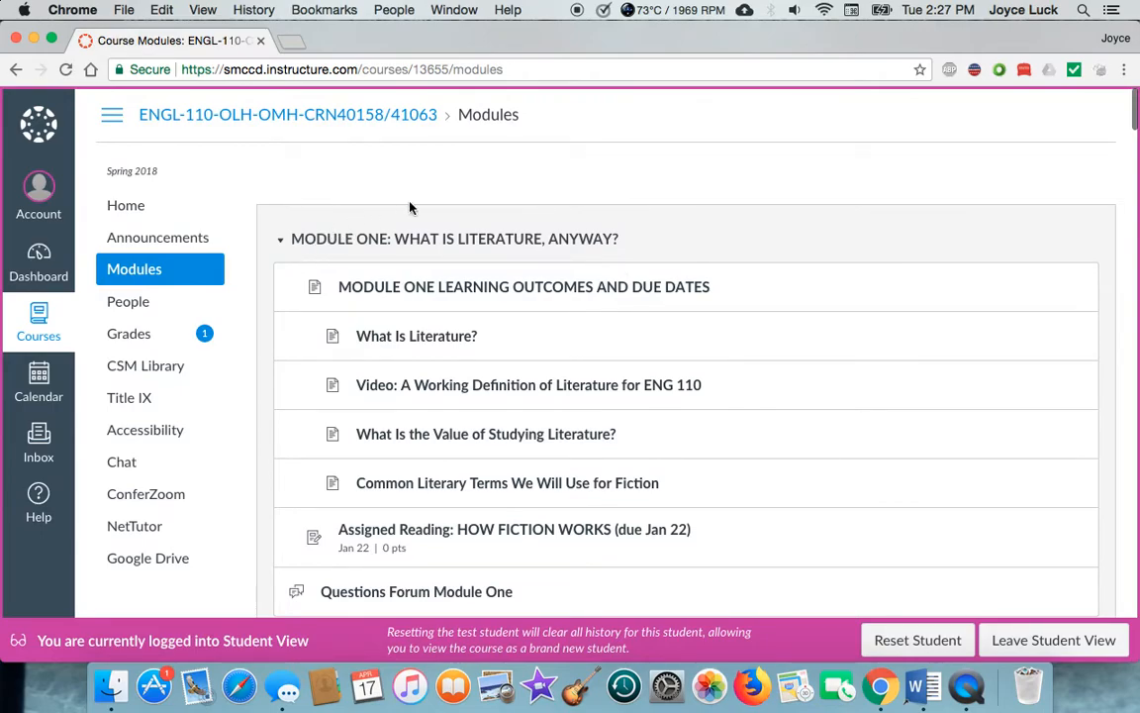
{"action": "mouse_move", "coordinate": [129, 332]}
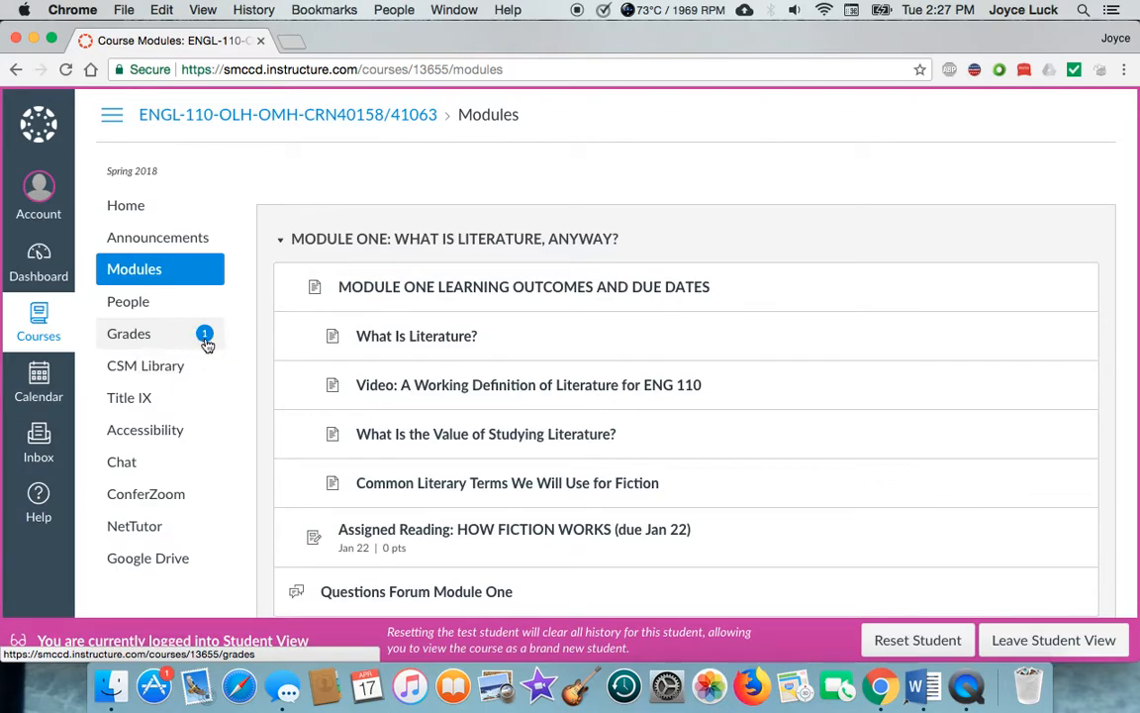
{"action": "mouse_move", "coordinate": [194, 346]}
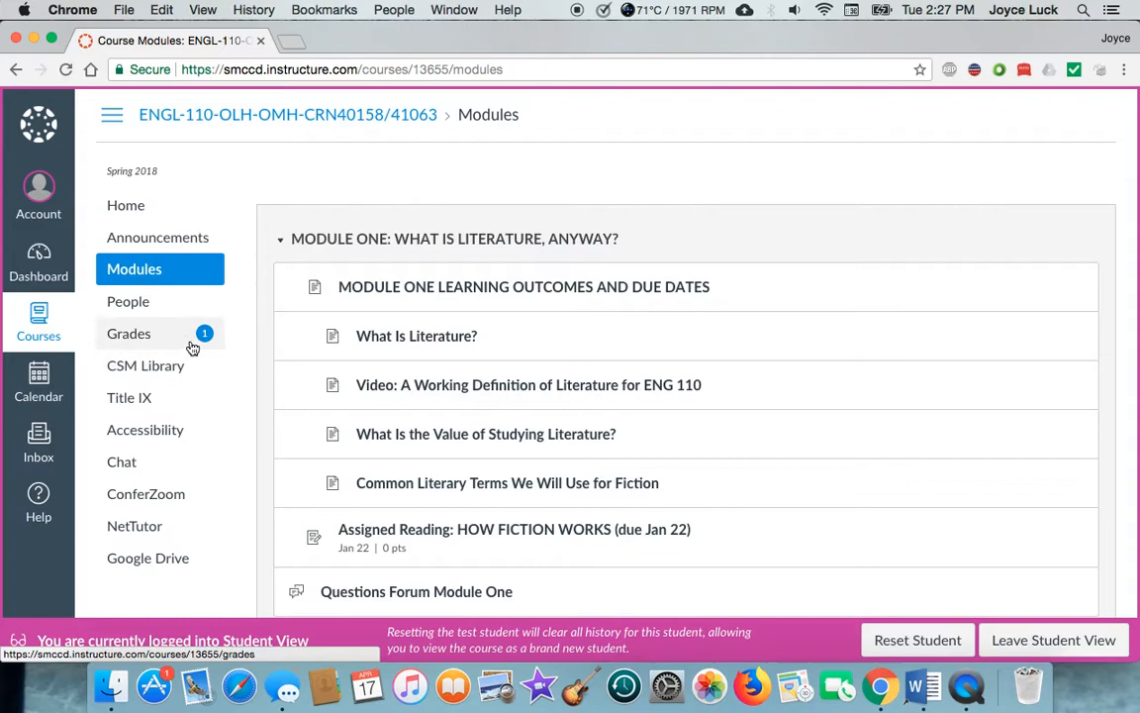
{"action": "mouse_move", "coordinate": [147, 344]}
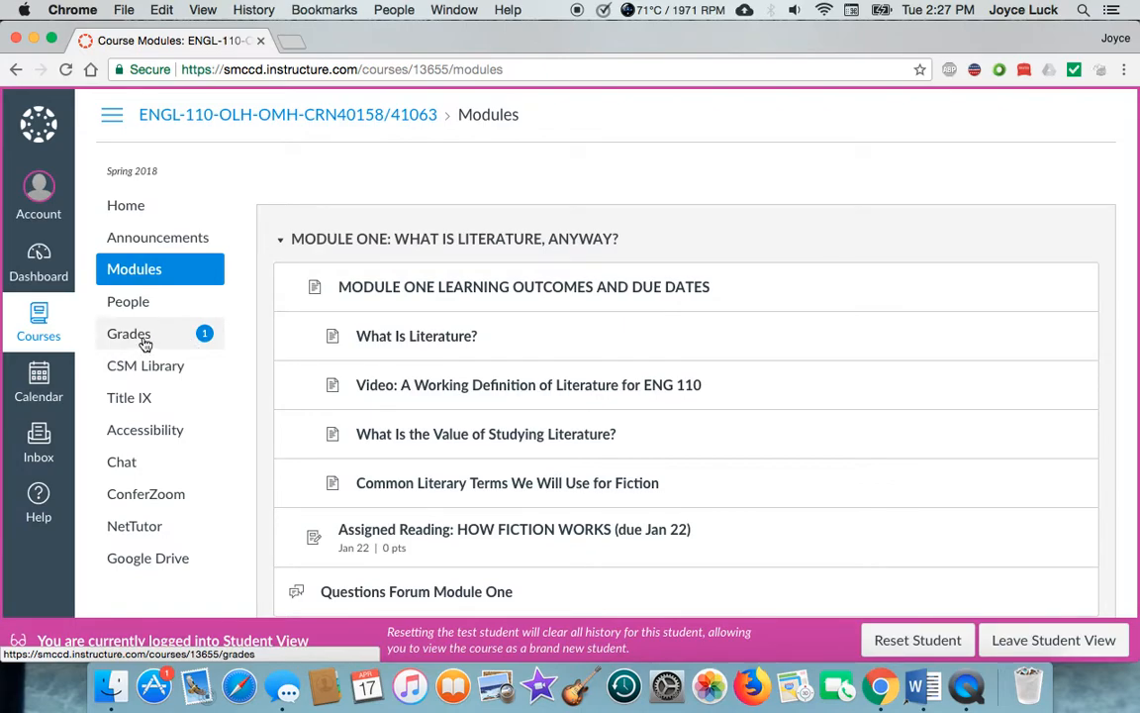
View the Test Student's Grades page listing assignments and the 93.33% total.
{"action": "left_click", "coordinate": [129, 333]}
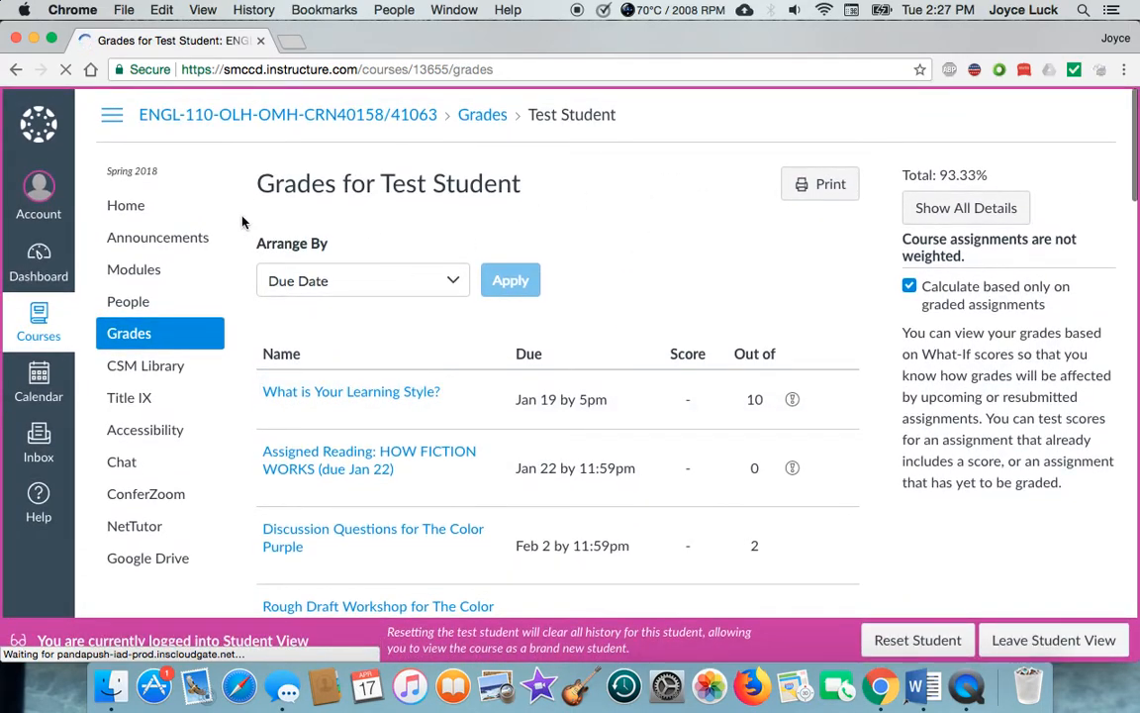
Return to the ENGL-110 course home page with the welcome banner.
{"action": "left_click", "coordinate": [126, 204]}
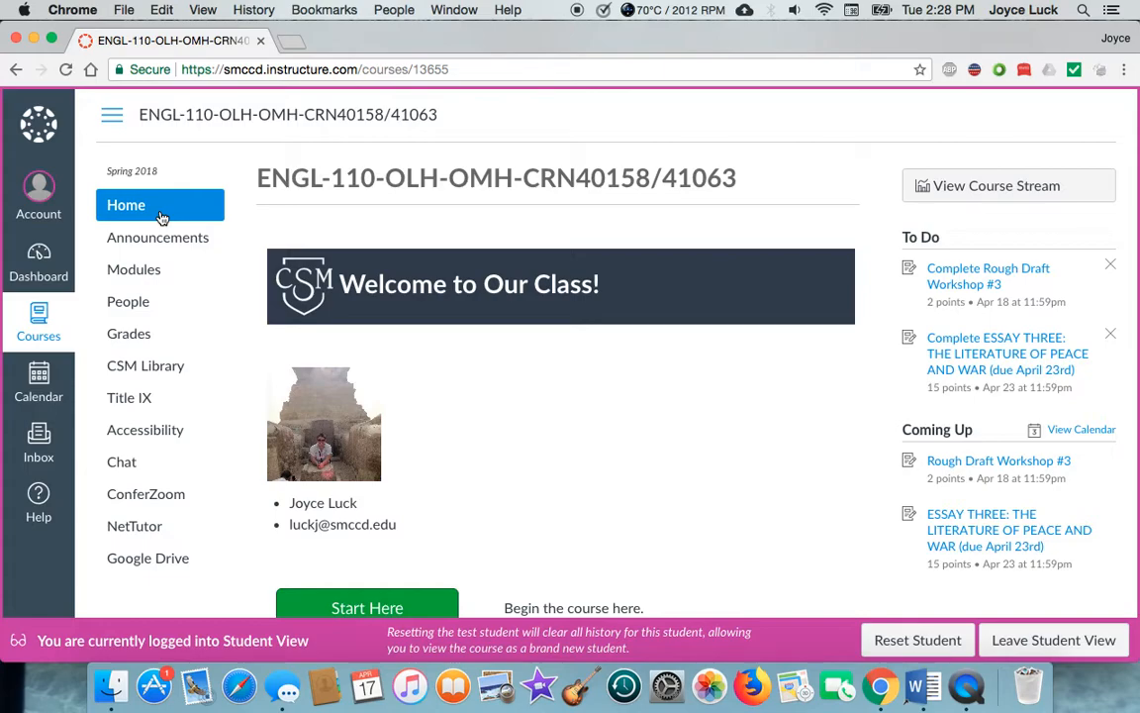
Leave Student View from the bottom banner, restoring the instructor's course editing options.
{"action": "scroll", "scroll_direction": "down", "scroll_amount": 3}
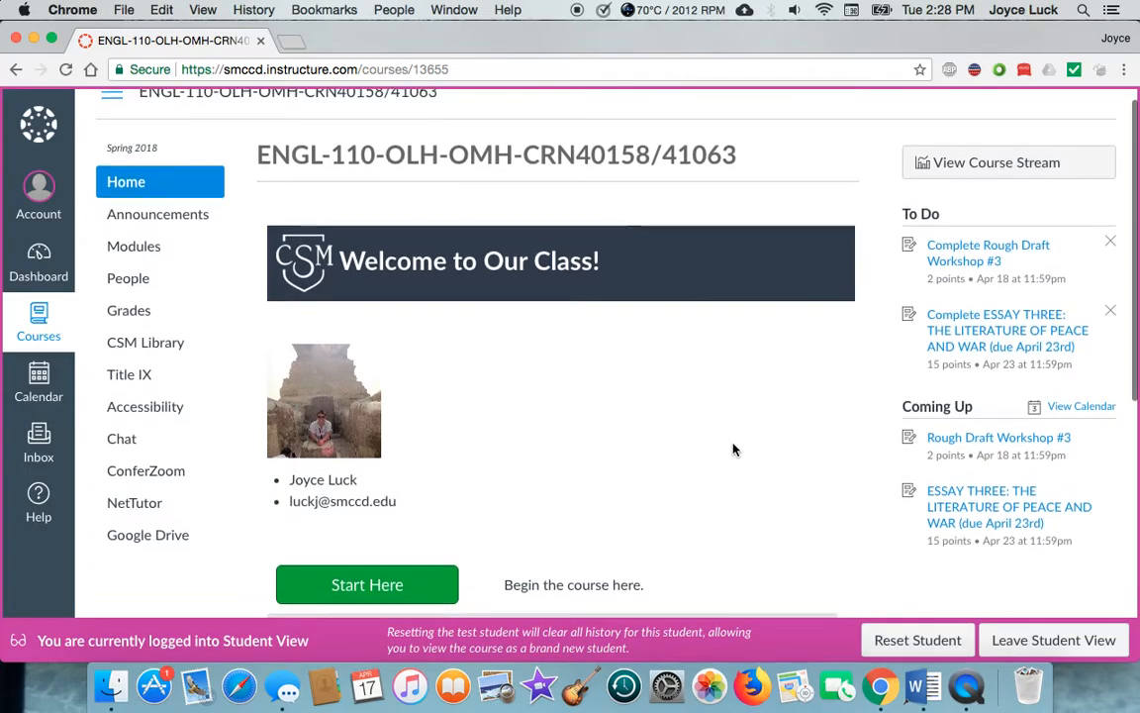
{"action": "scroll", "scroll_direction": "down", "scroll_amount": 3}
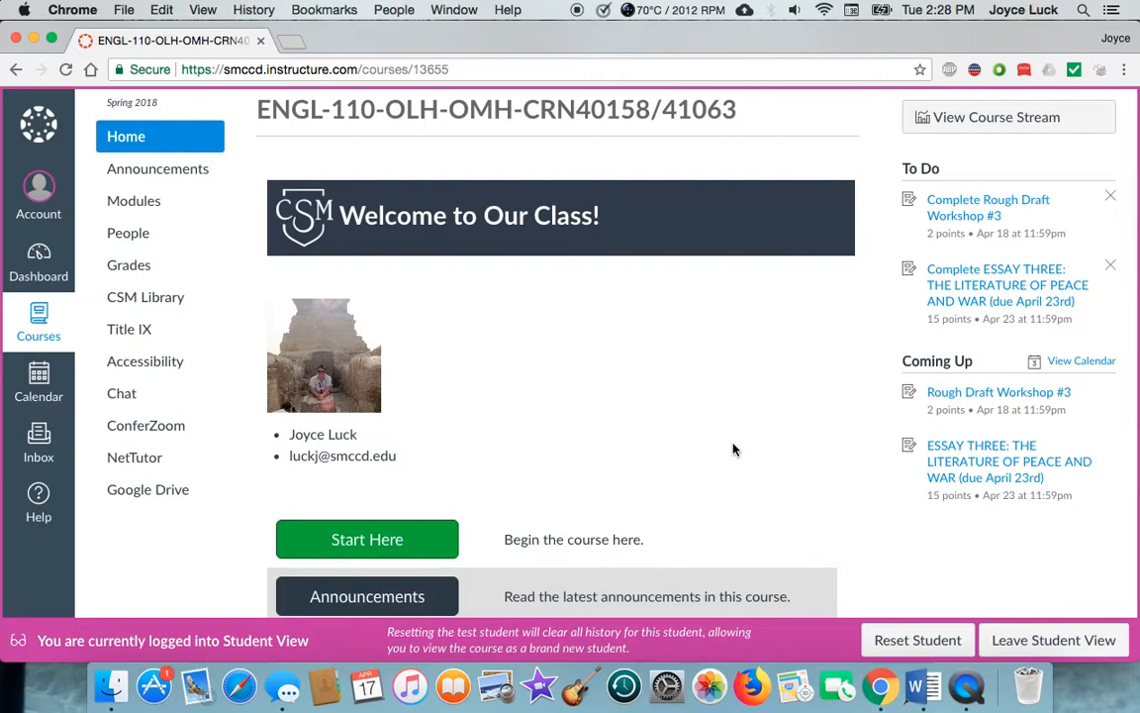
{"action": "scroll", "scroll_direction": "down", "scroll_amount": 3}
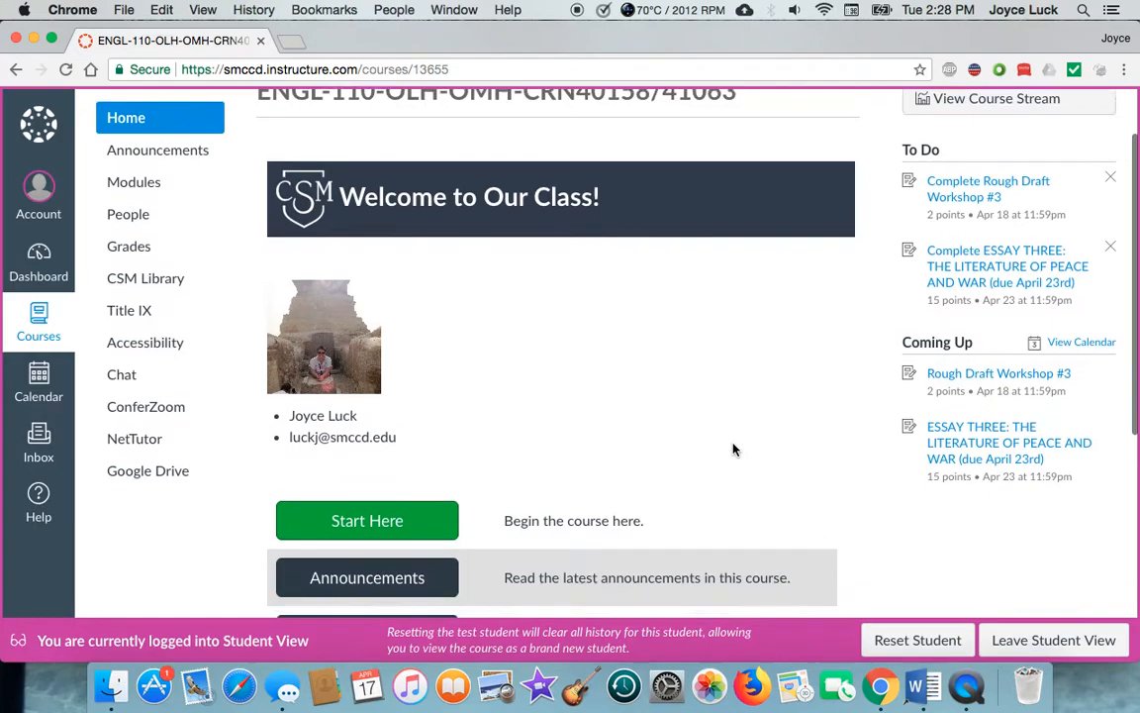
{"action": "scroll", "scroll_direction": "down", "scroll_amount": 3}
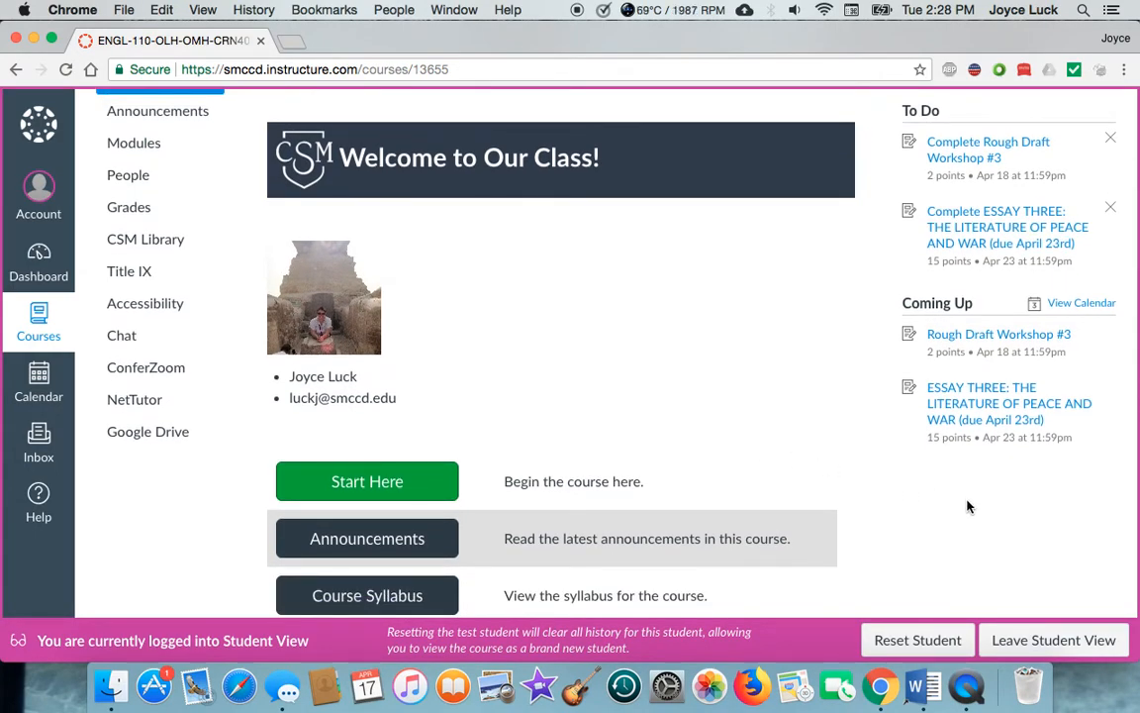
{"action": "left_click", "coordinate": [1054, 640]}
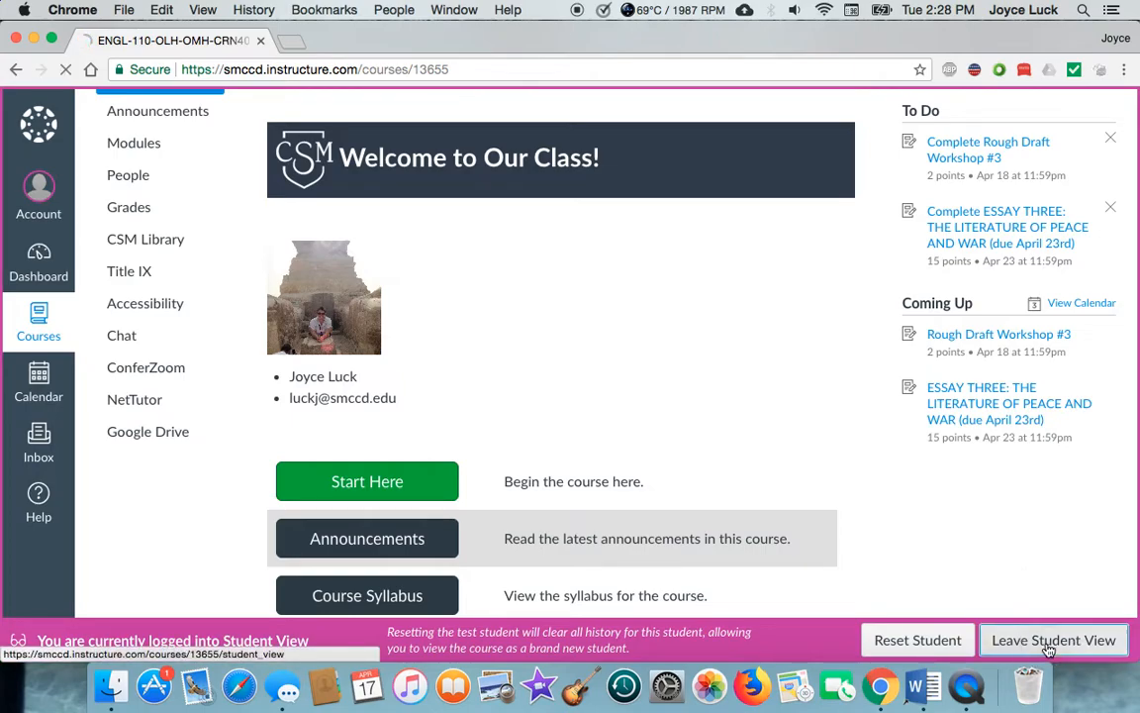
{"action": "left_click", "coordinate": [1053, 640]}
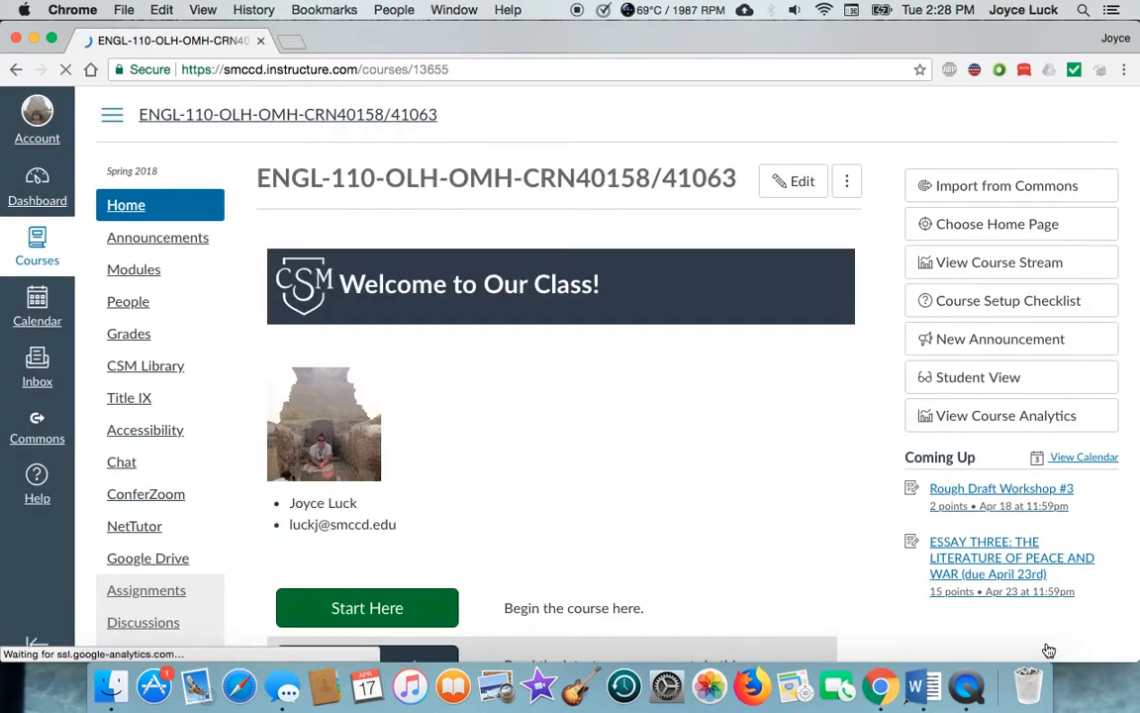